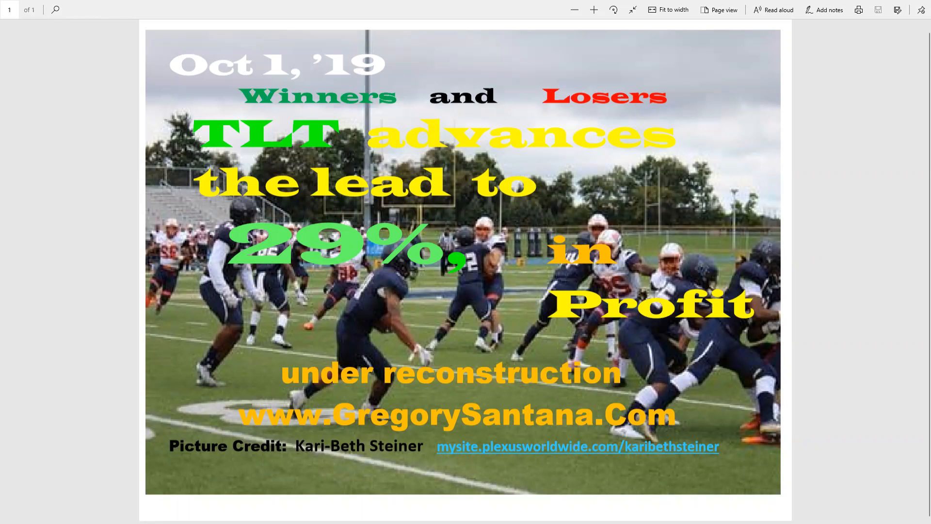
mouse_move(22, 332)
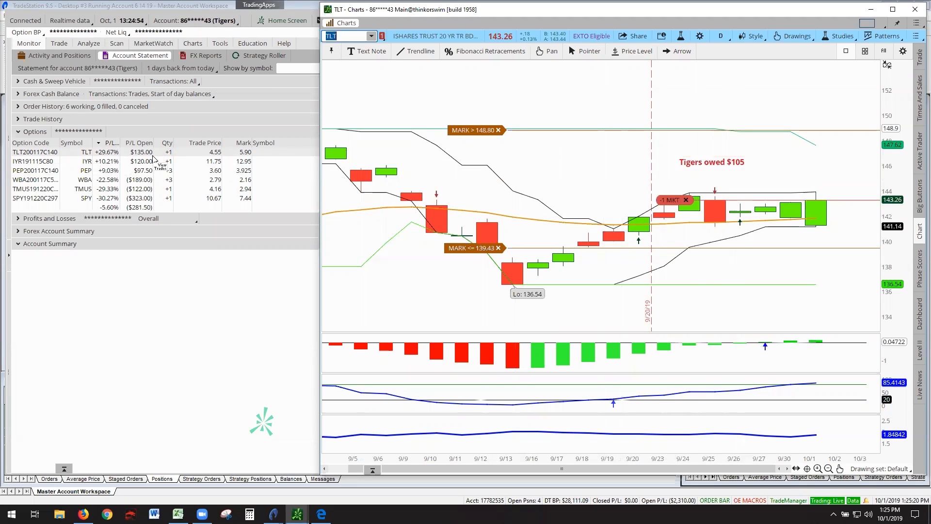
Load IYR on the chart and autozoom it so the 'Tigers owed -$743' note shows
left_click(373, 35)
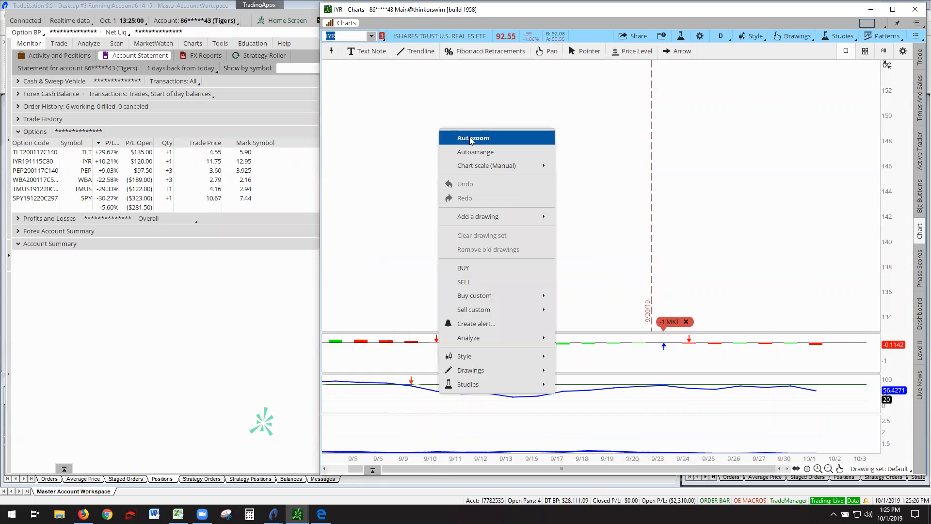
left_click(474, 138)
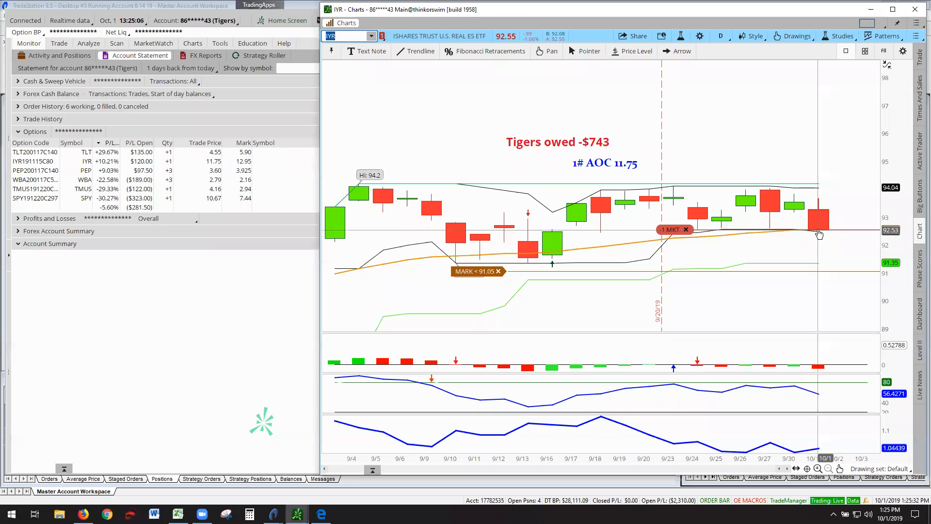
mouse_move(796, 214)
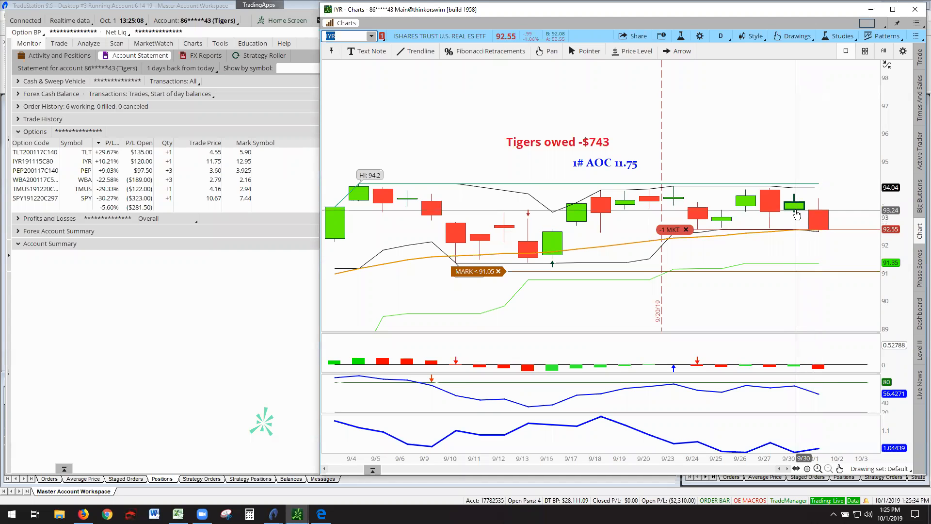
mouse_move(794, 206)
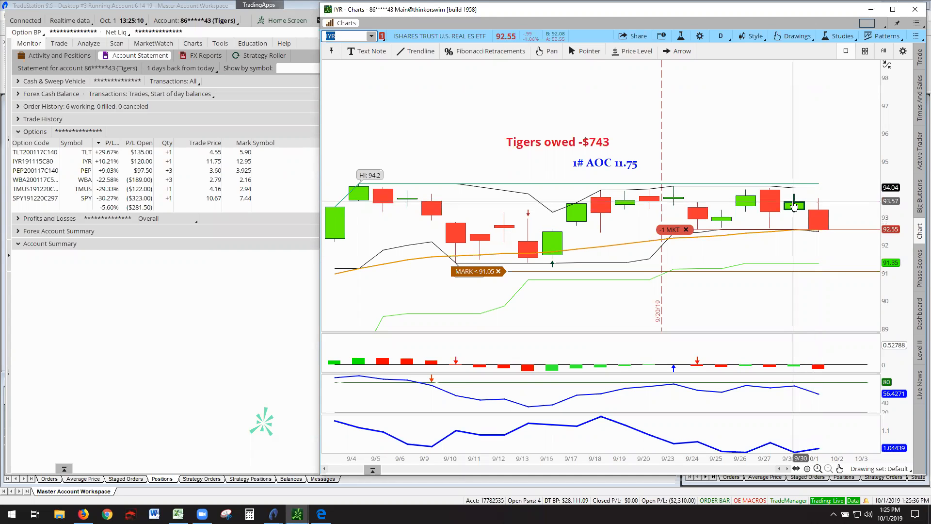
mouse_move(820, 233)
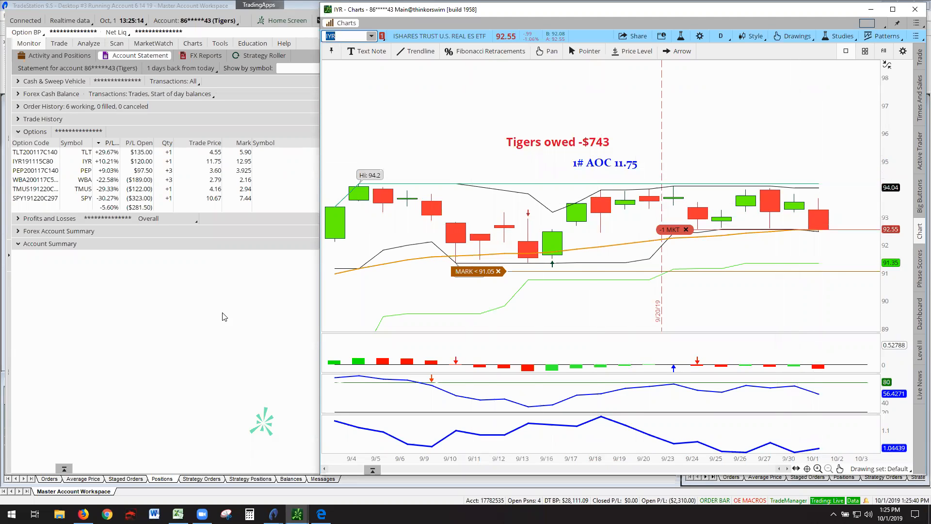
mouse_move(162, 201)
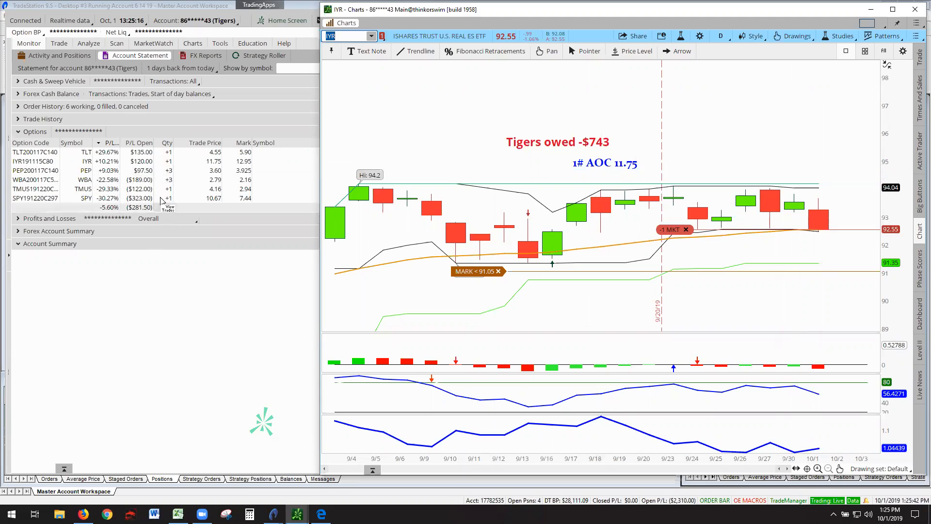
mouse_move(592, 150)
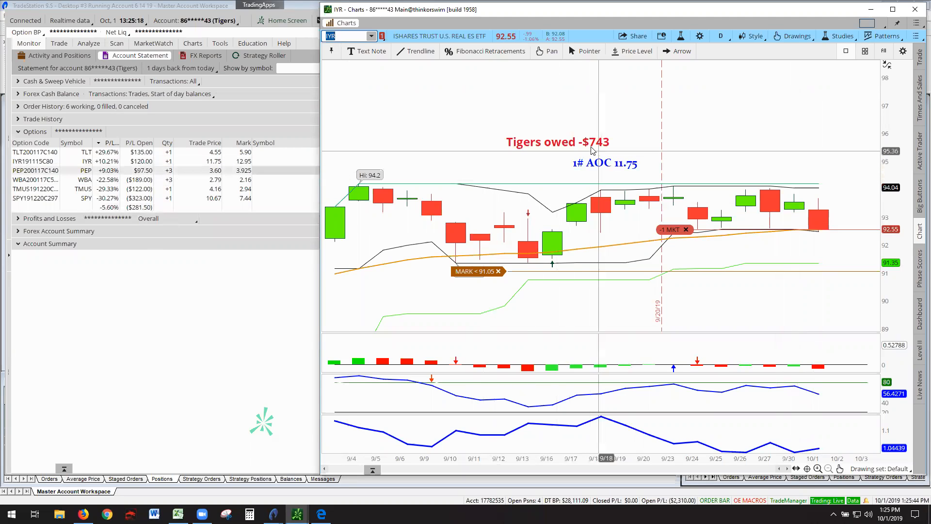
mouse_move(474, 114)
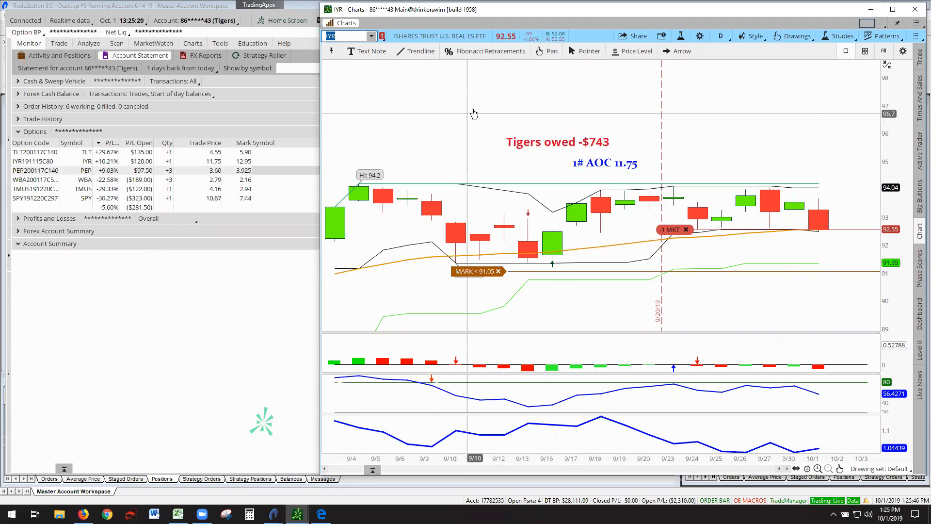
mouse_move(450, 151)
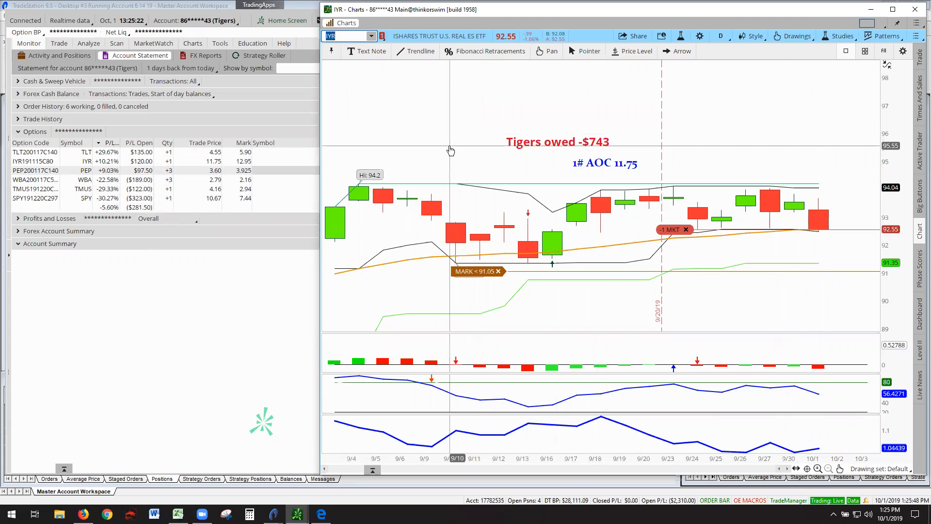
mouse_move(820, 267)
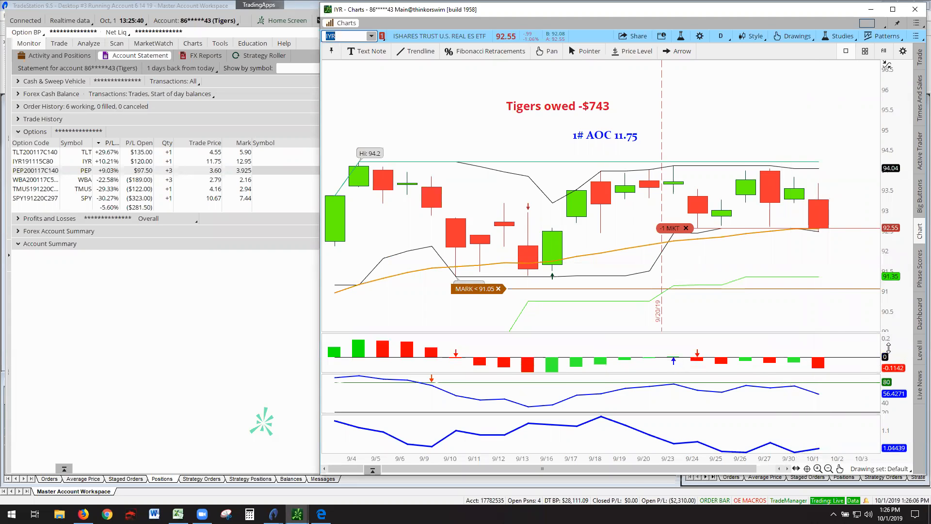
mouse_move(868, 344)
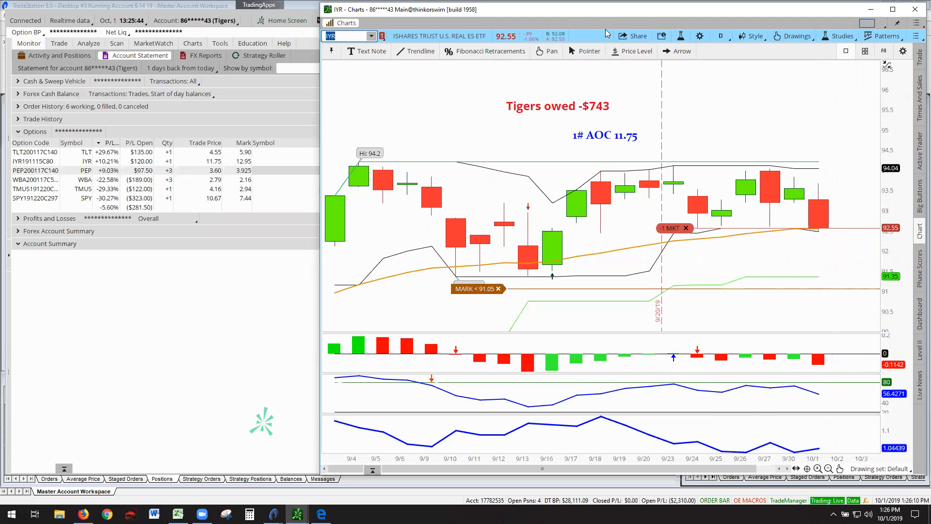
mouse_move(570, 11)
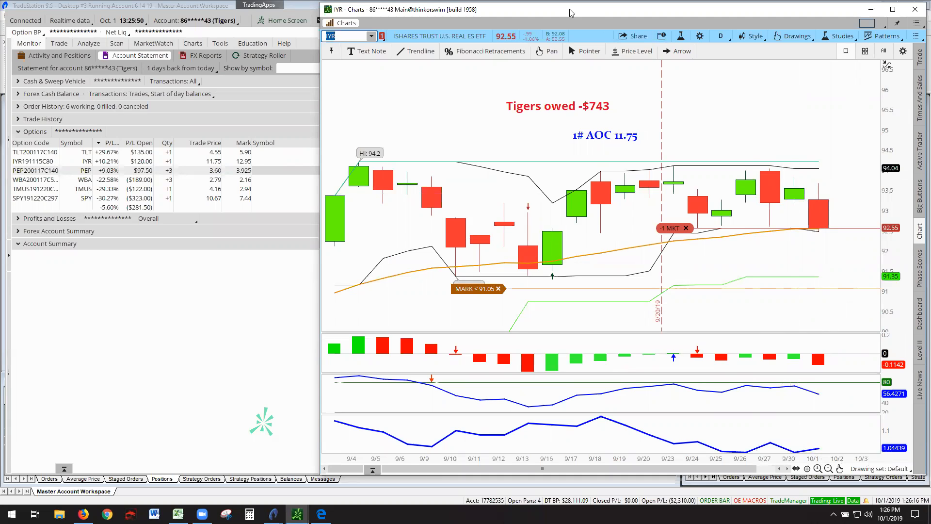
mouse_move(815, 281)
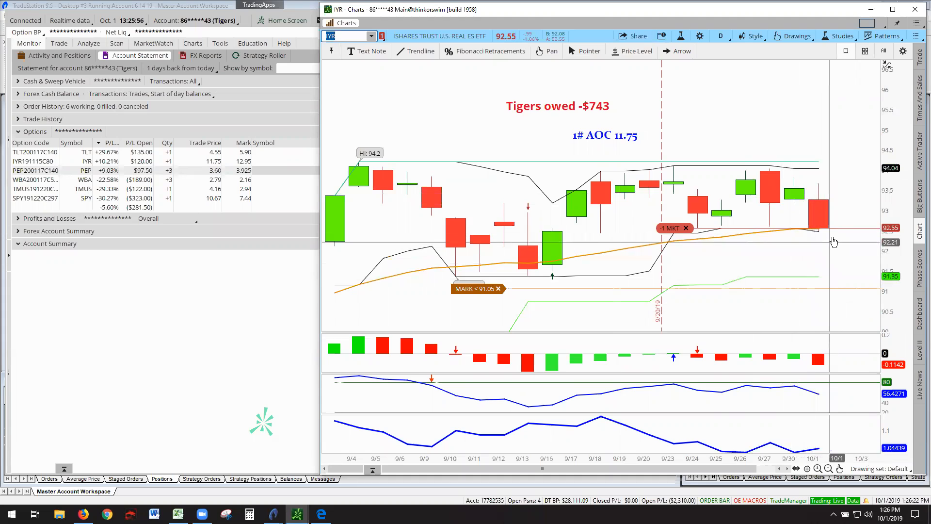
mouse_move(825, 240)
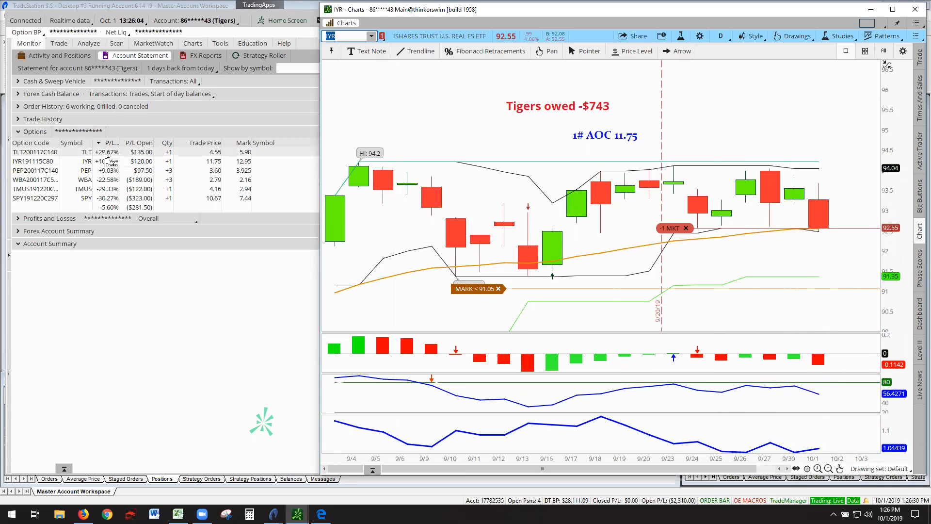
mouse_move(442, 122)
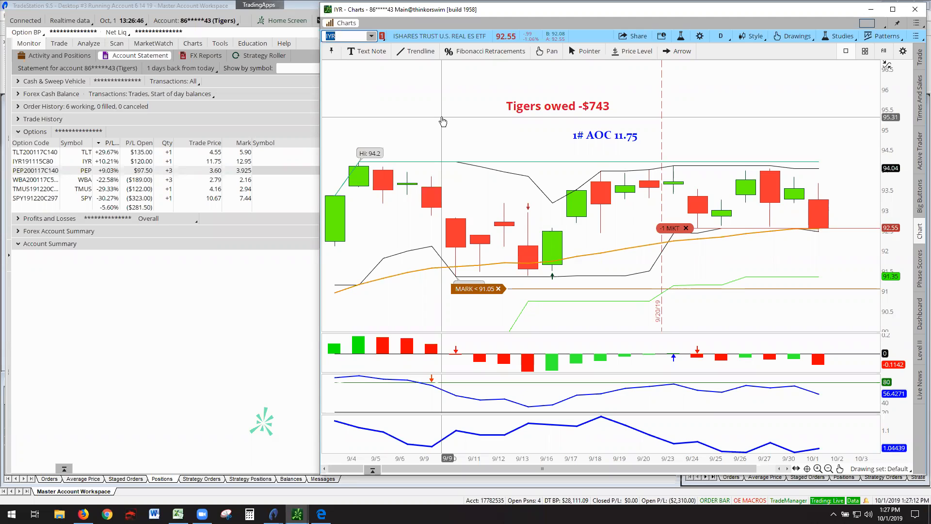
Pick PEP from the Positions list and autozoom its daily candles to show 'Tigers owed 275'
left_click(373, 36)
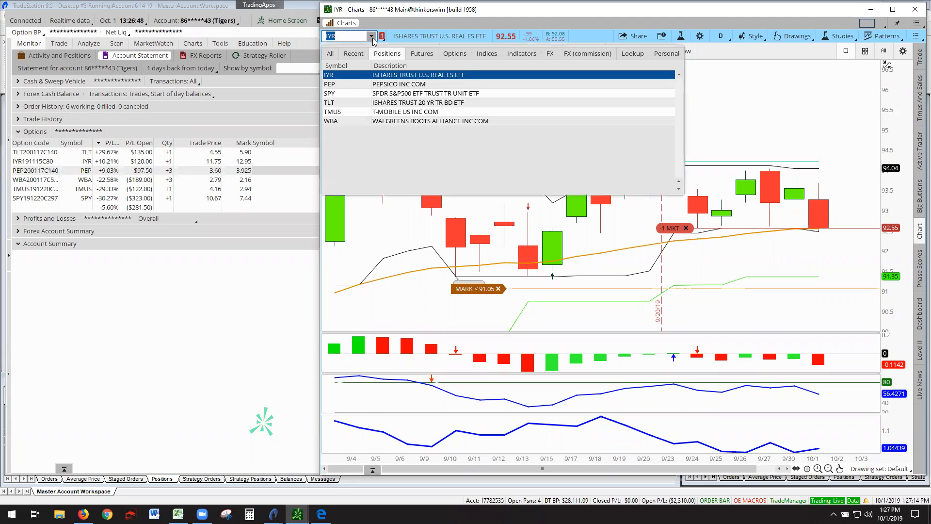
left_click(329, 84)
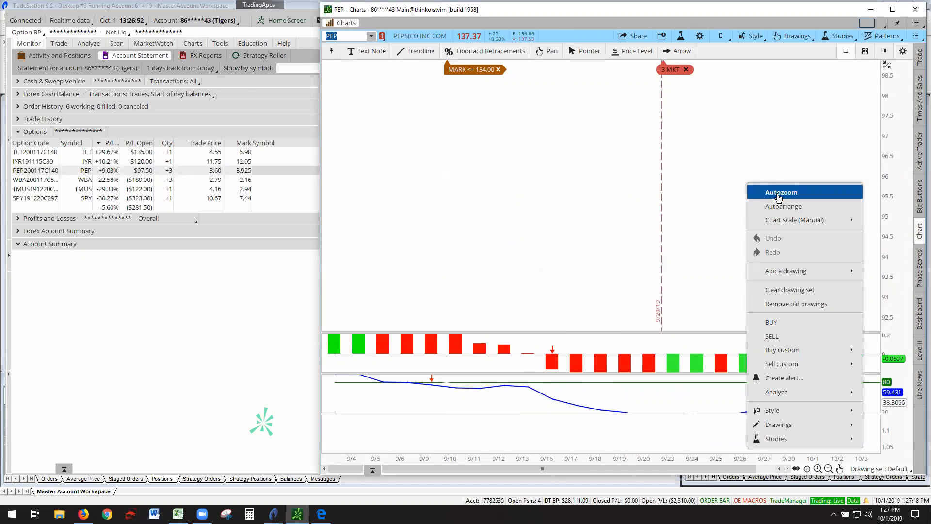
left_click(781, 192)
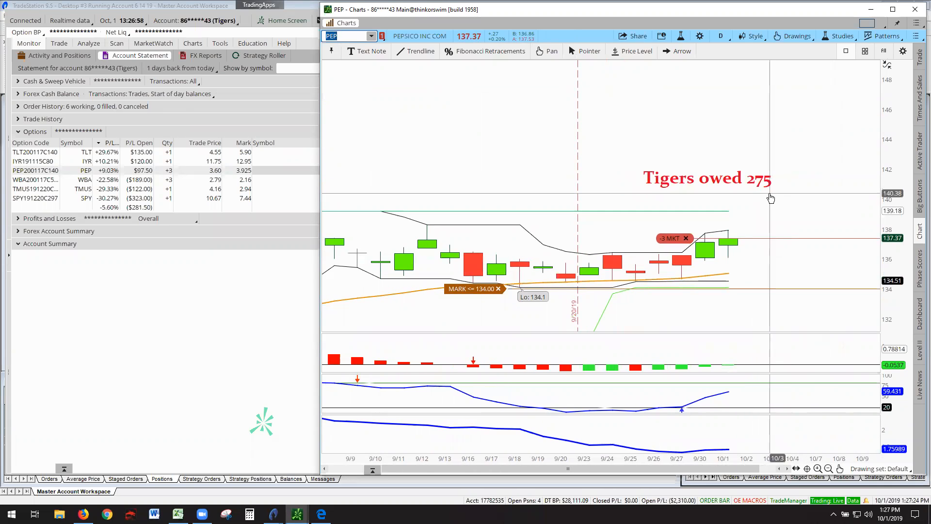
mouse_move(713, 143)
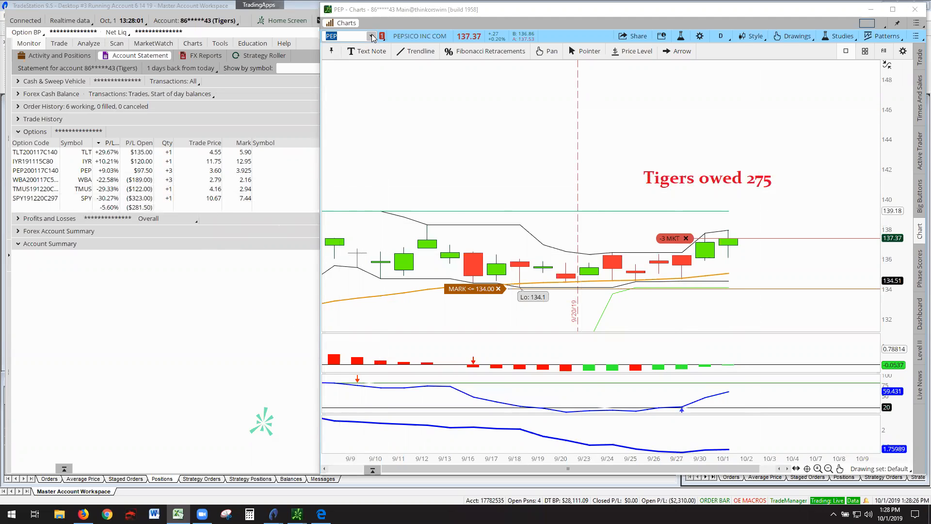
Load WBA from Positions and autozoom, showing the Alpha 595 and Tigers $169 notes
left_click(373, 36)
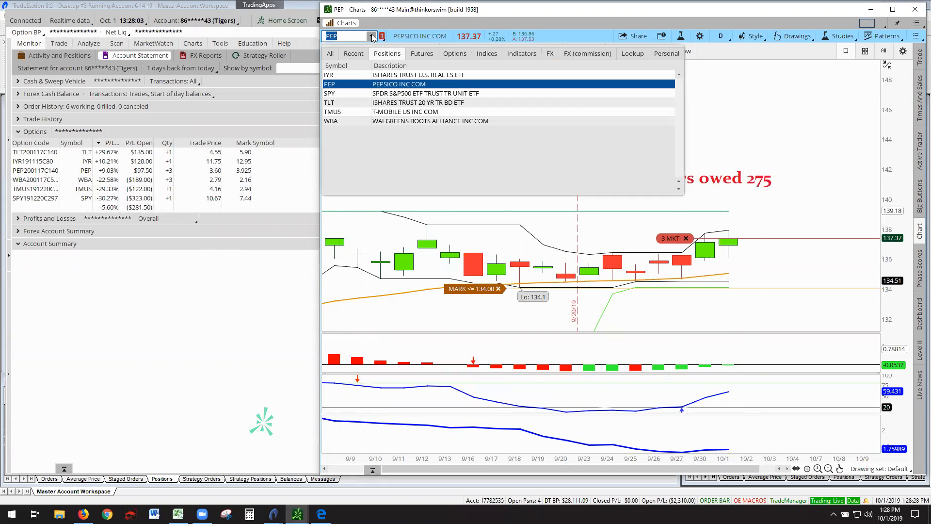
mouse_move(386, 83)
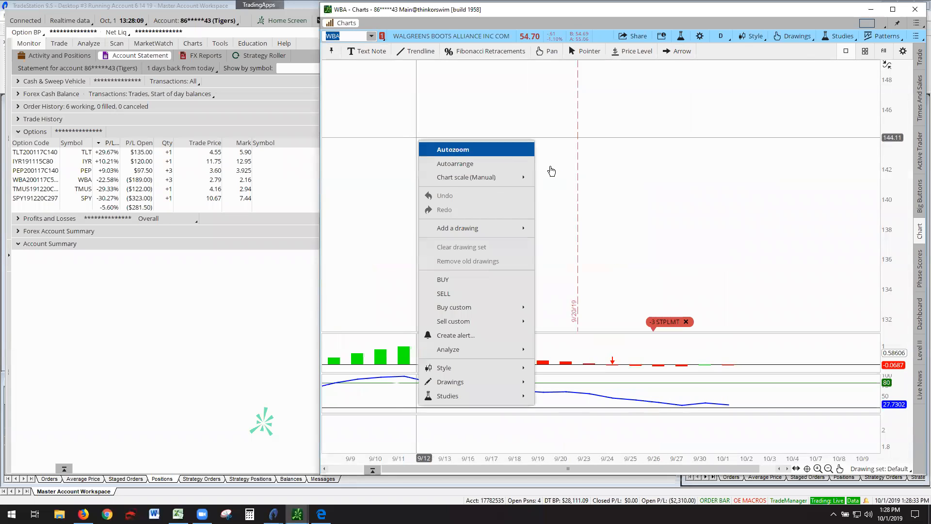
left_click(453, 149)
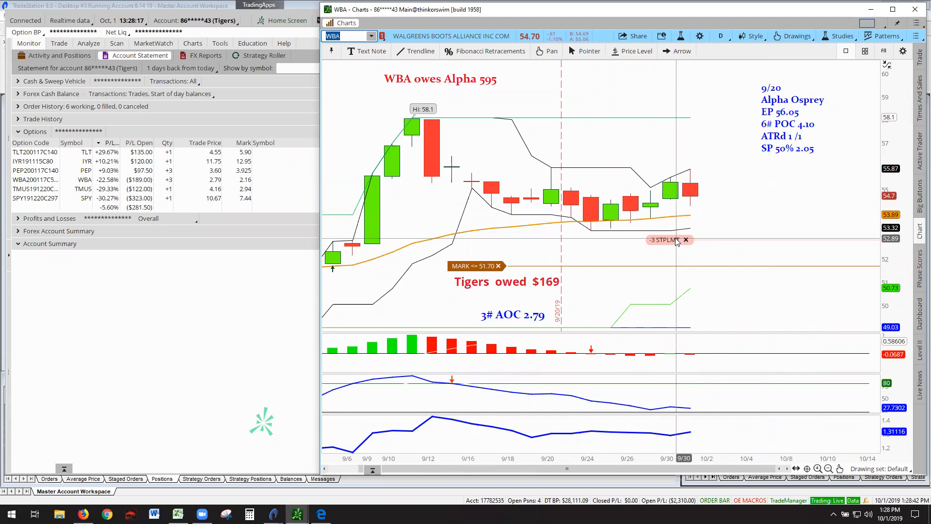
mouse_move(674, 240)
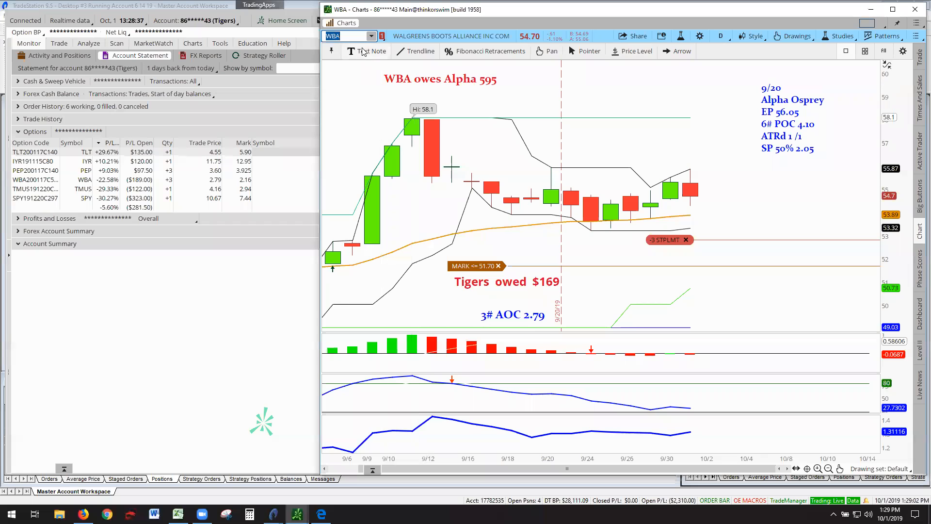
left_click(373, 37)
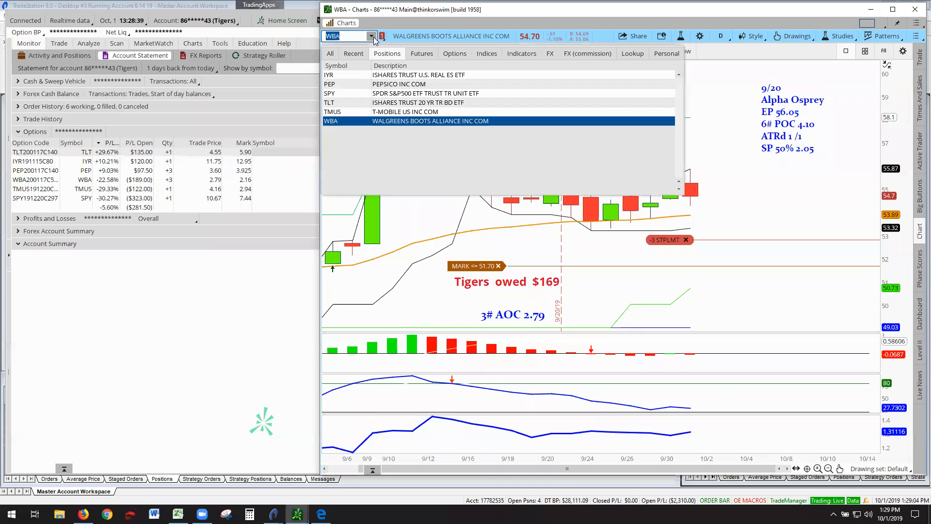
left_click(332, 112)
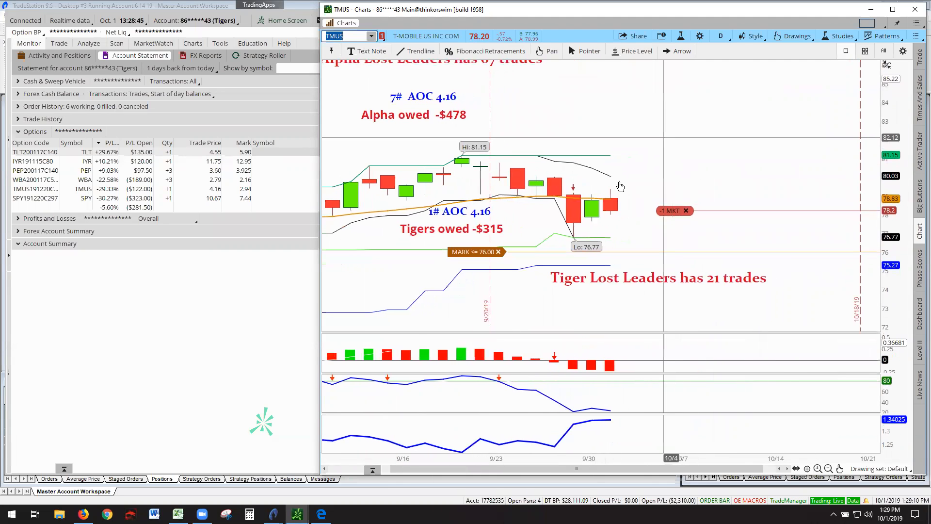
mouse_move(616, 193)
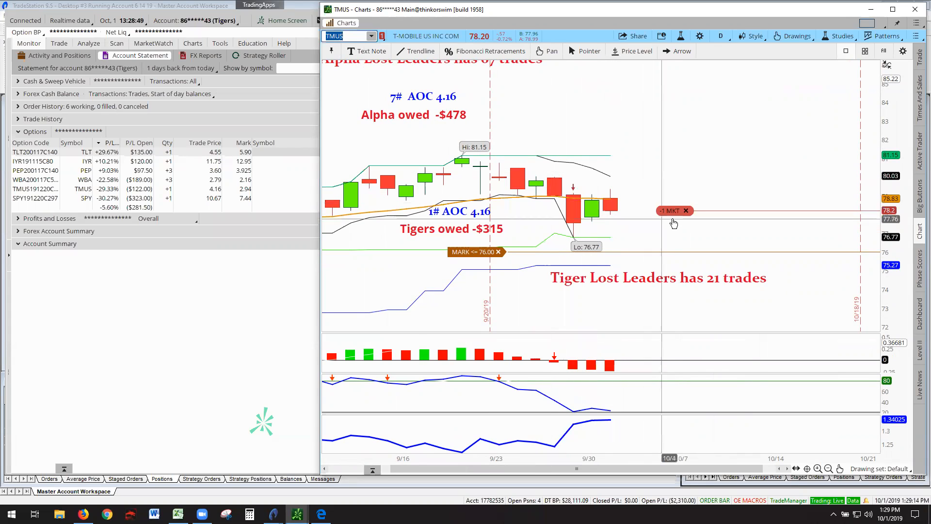
mouse_move(636, 263)
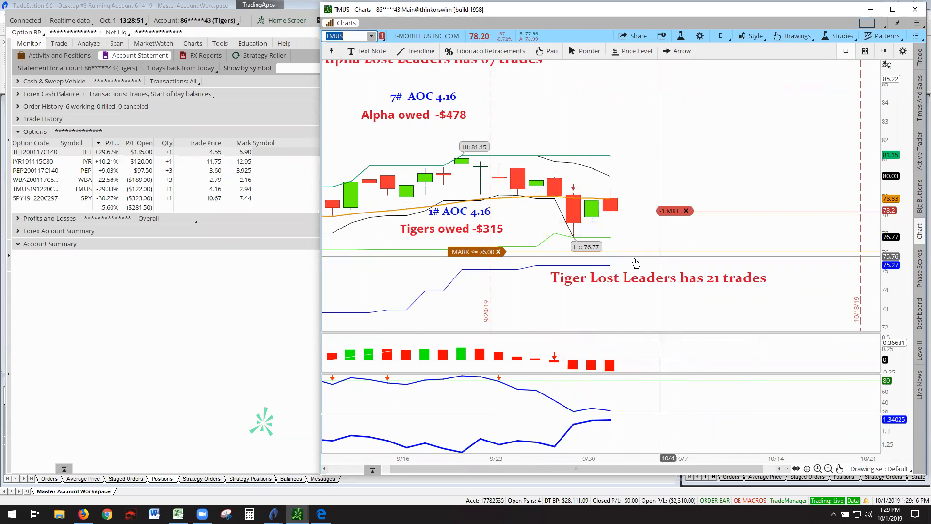
mouse_move(609, 256)
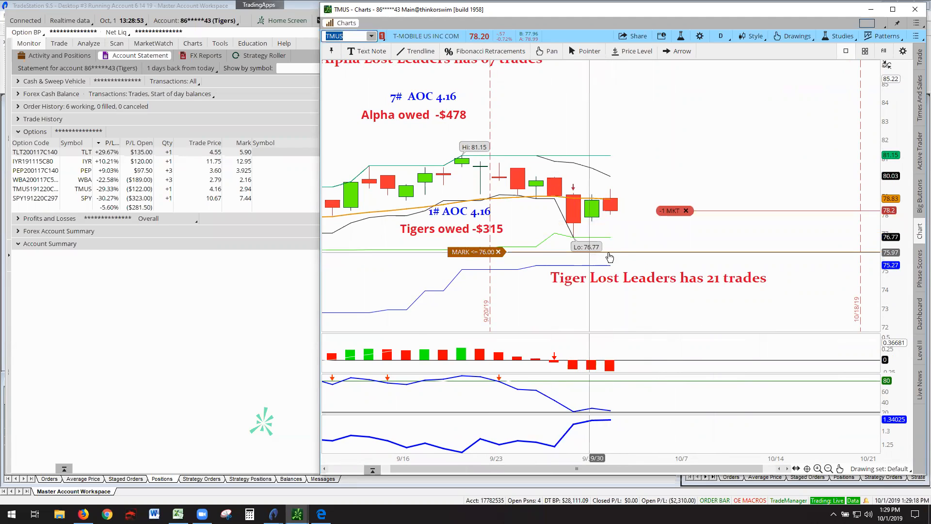
mouse_move(635, 250)
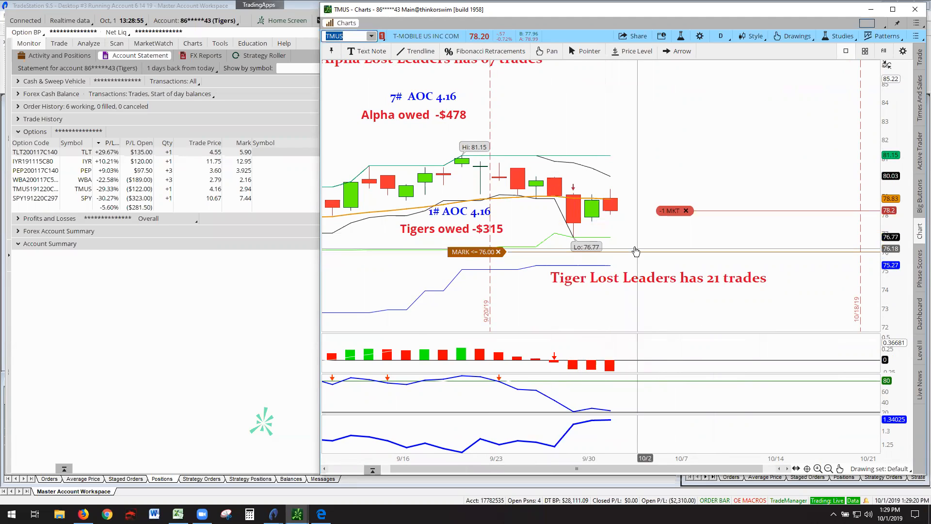
mouse_move(602, 199)
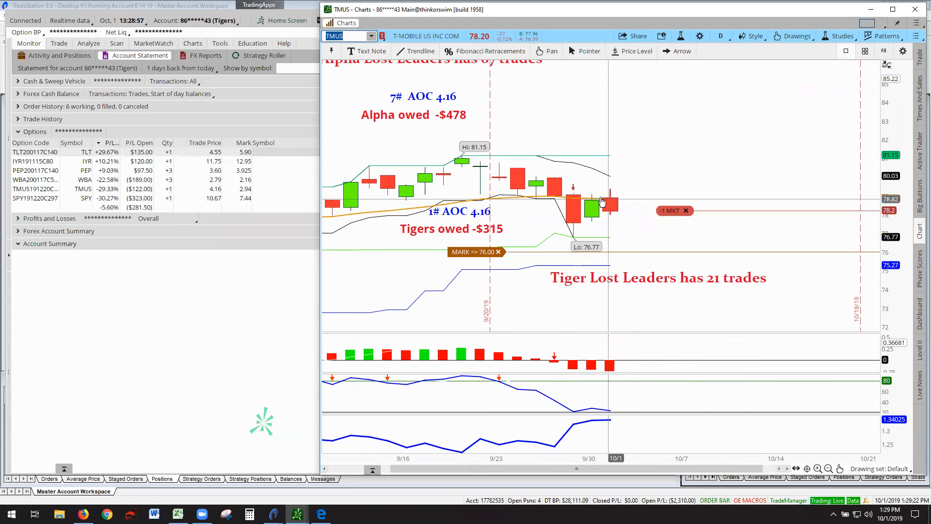
mouse_move(648, 205)
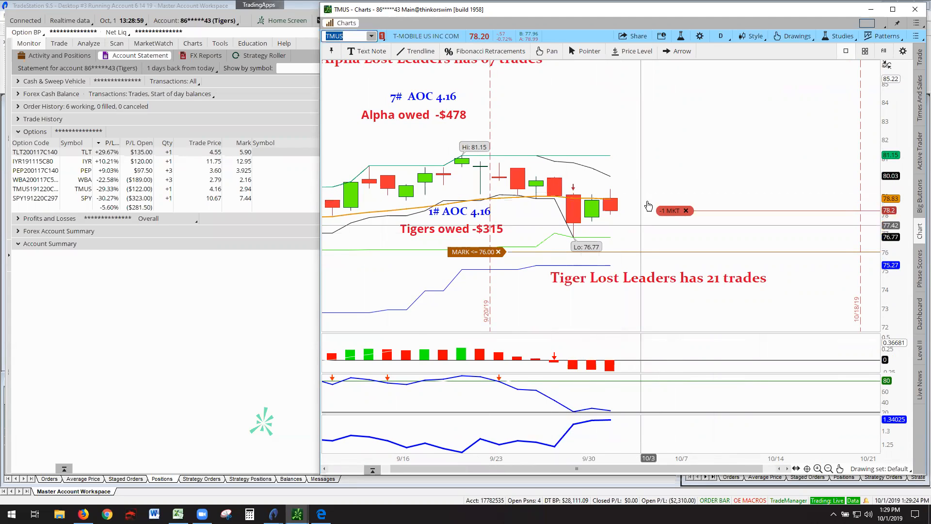
mouse_move(724, 145)
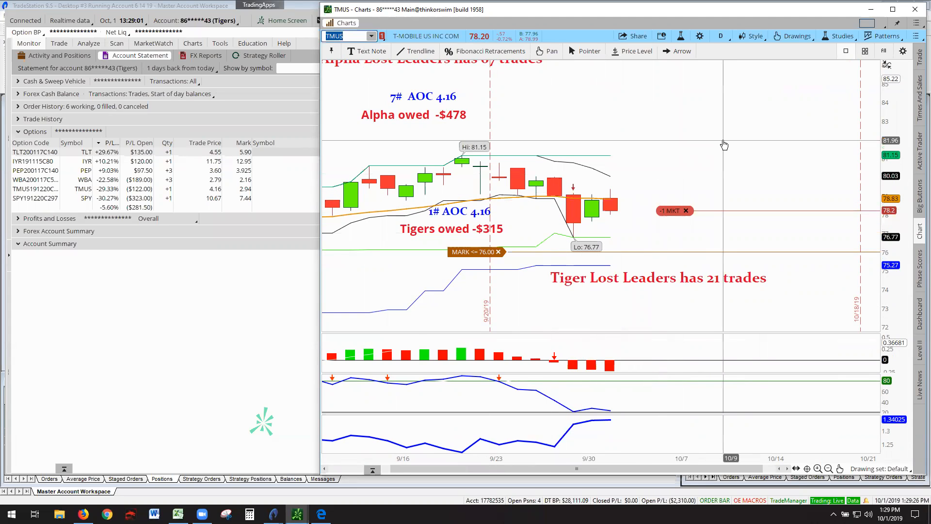
mouse_move(535, 187)
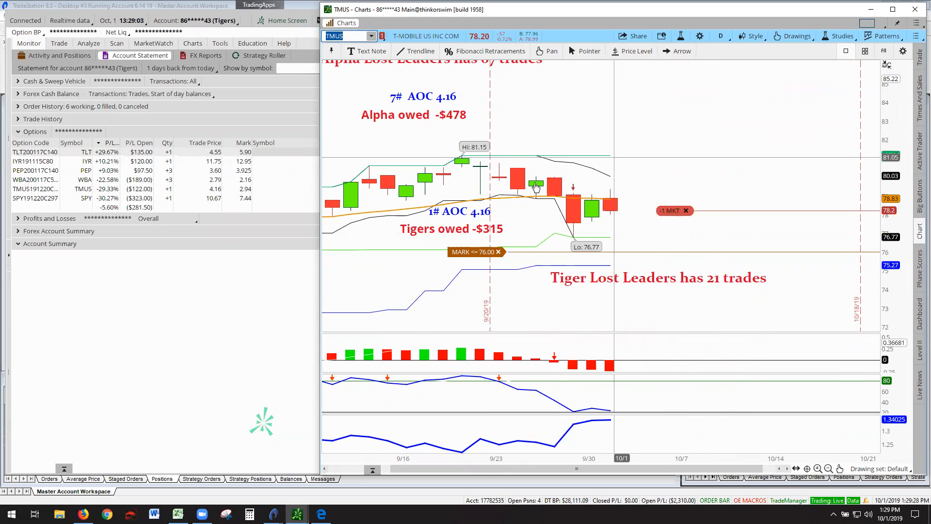
Switch the chart to SPY and autozoom to fit its daily price range
left_click(372, 36)
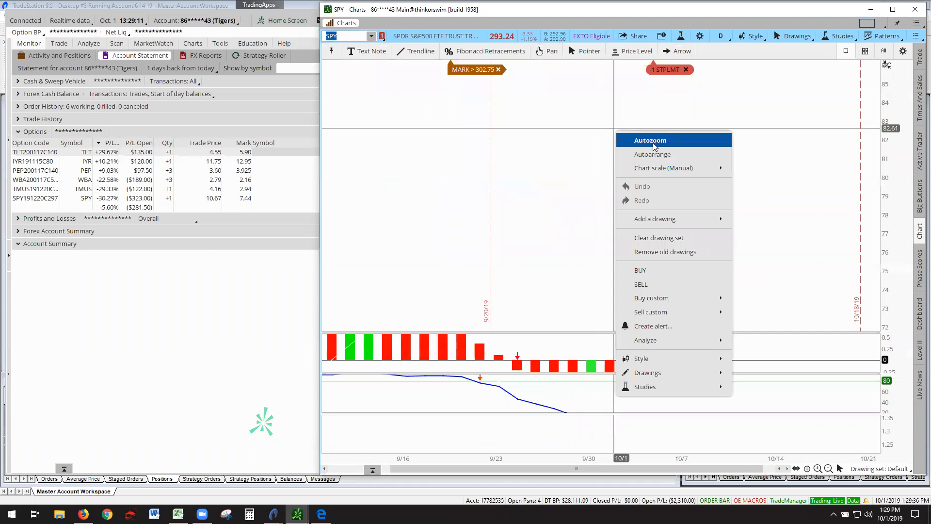
left_click(651, 140)
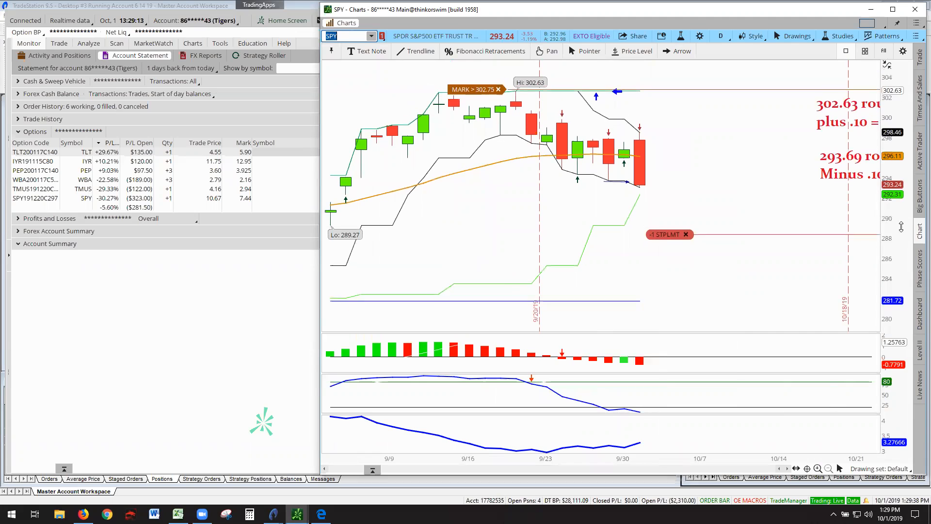
mouse_move(695, 133)
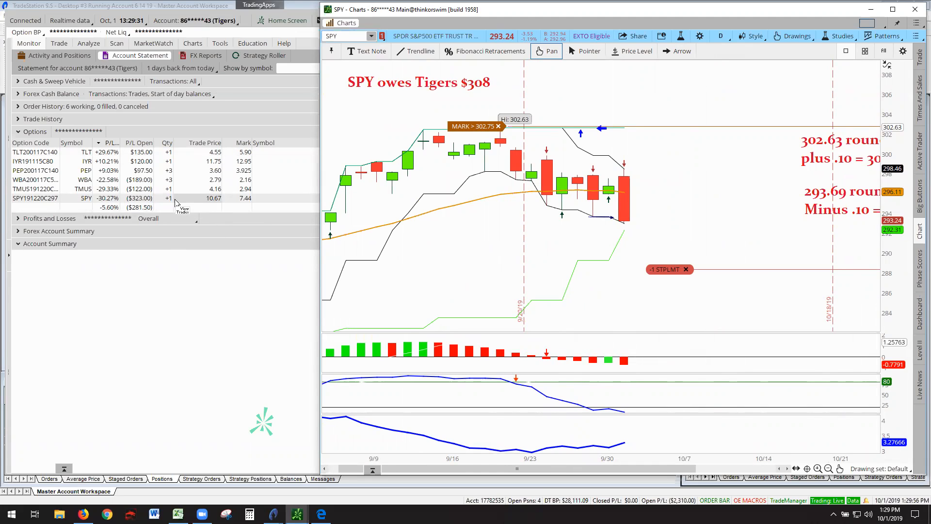
mouse_move(407, 95)
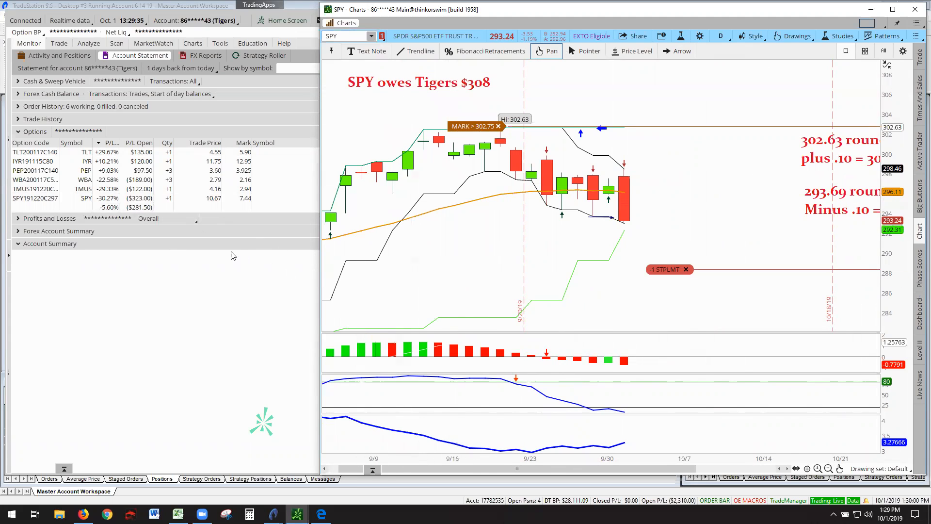
mouse_move(137, 198)
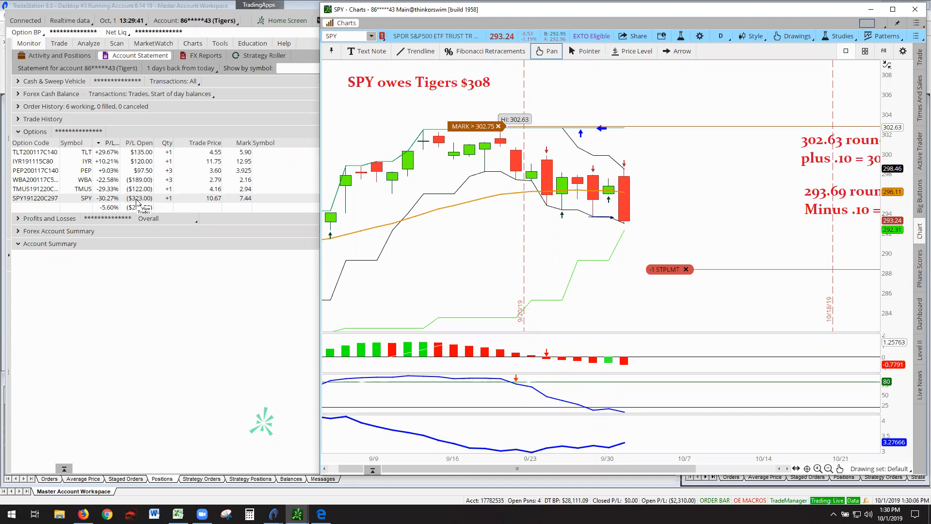
mouse_move(595, 320)
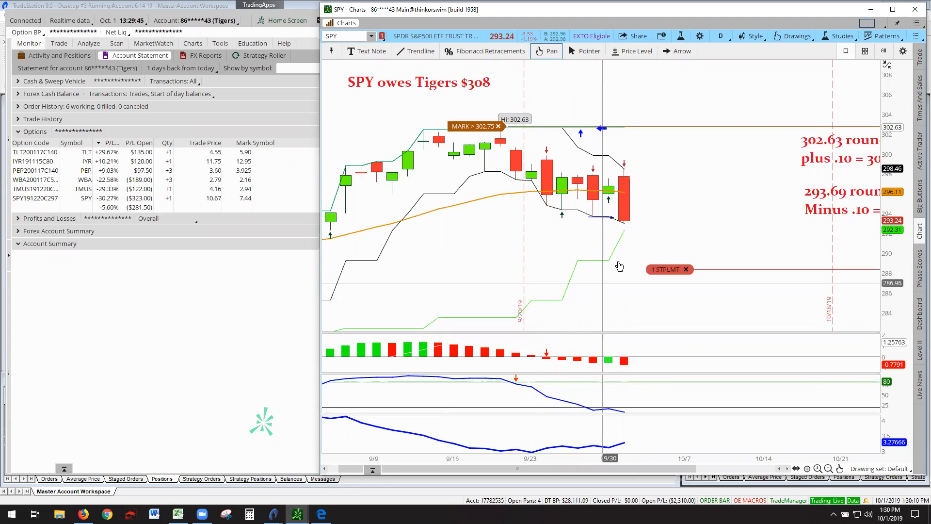
mouse_move(629, 236)
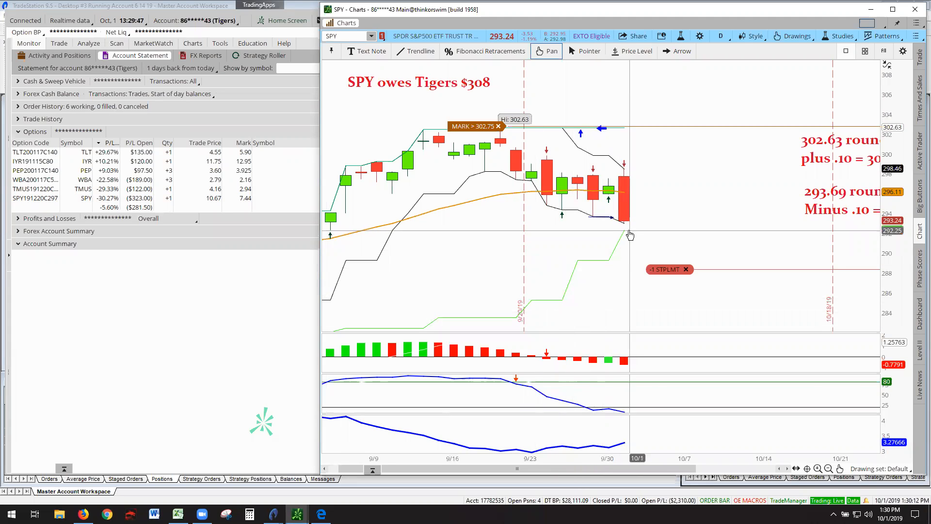
mouse_move(669, 269)
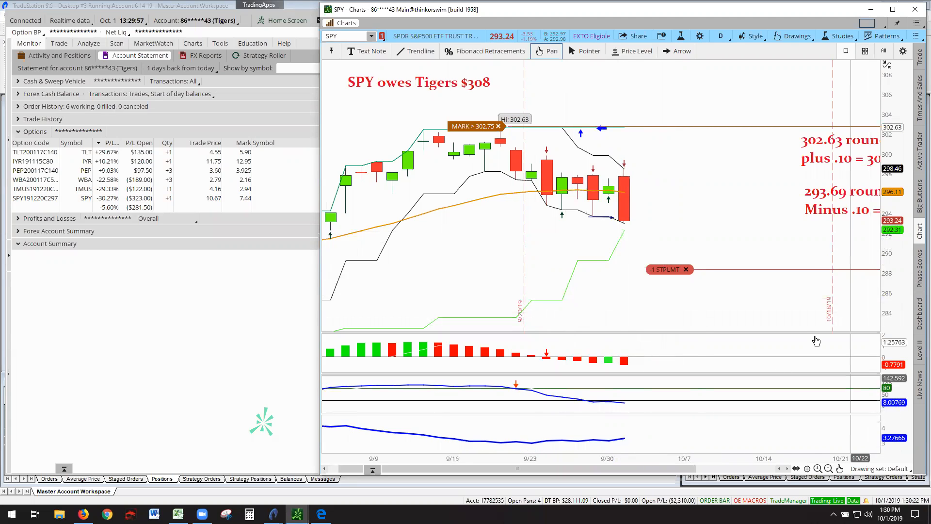
mouse_move(616, 269)
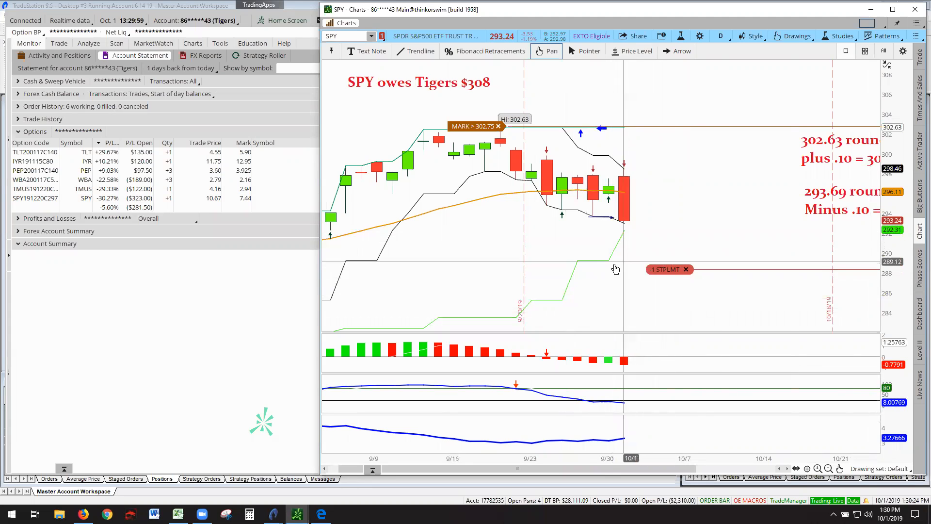
mouse_move(624, 235)
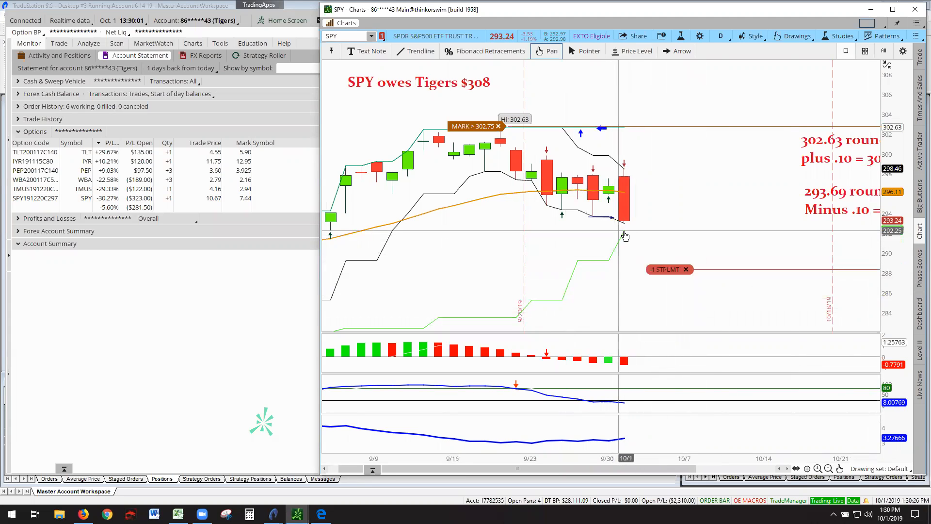
mouse_move(668, 234)
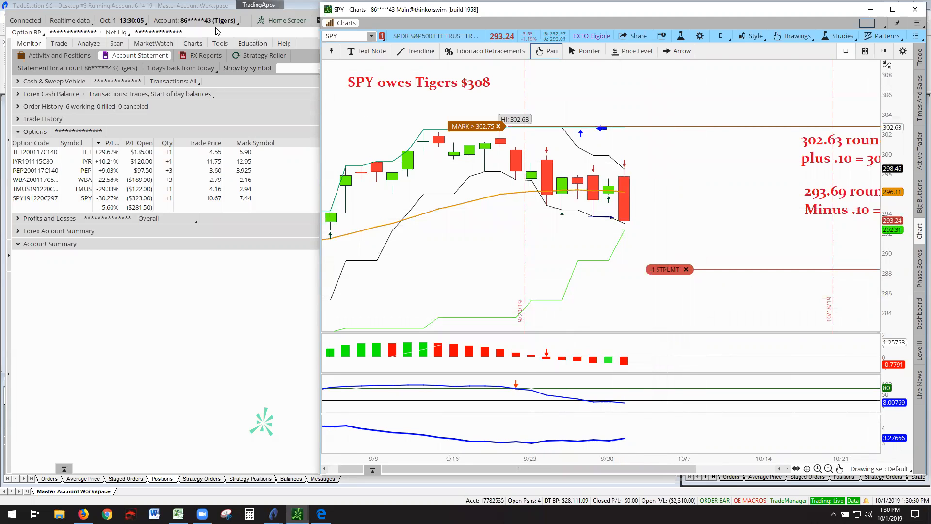
Switch to the Alpha account and load the PG chart with its 'PG owes Alpha 867' note
left_click(195, 20)
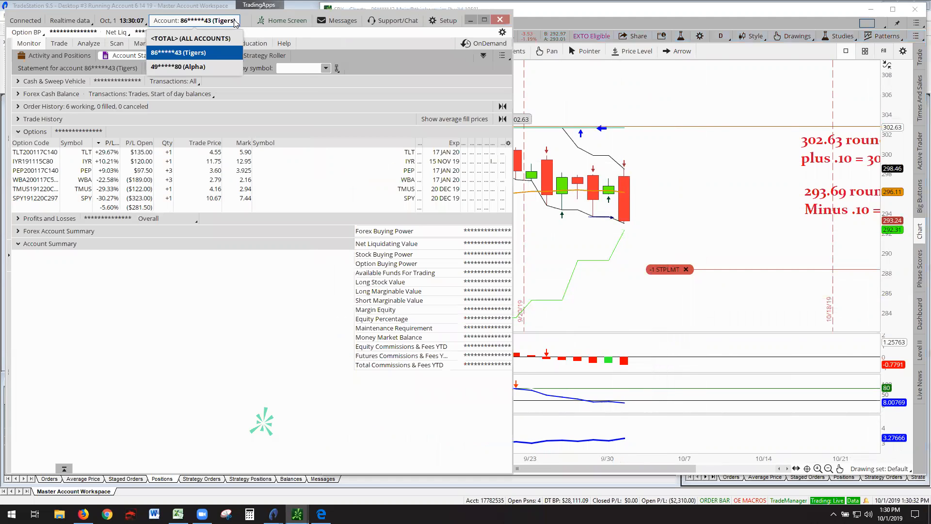
left_click(178, 66)
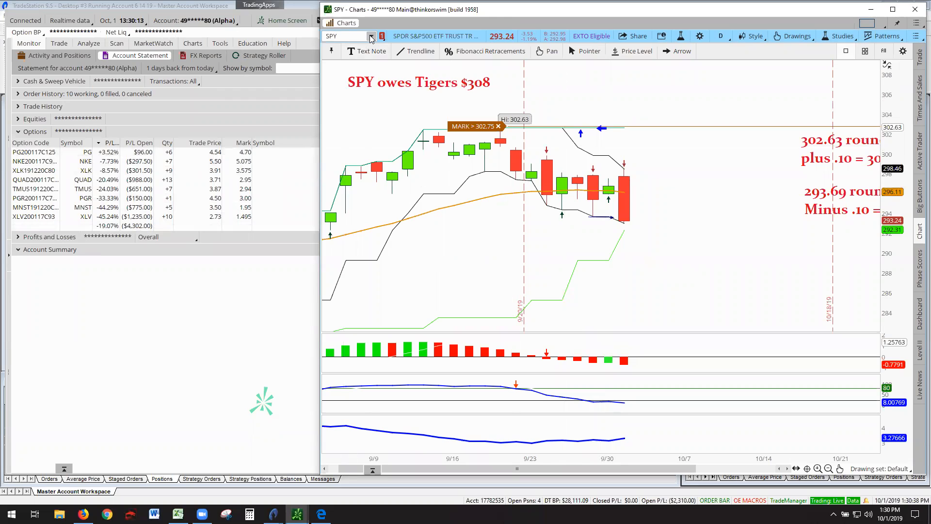
left_click(373, 35)
type("PG")
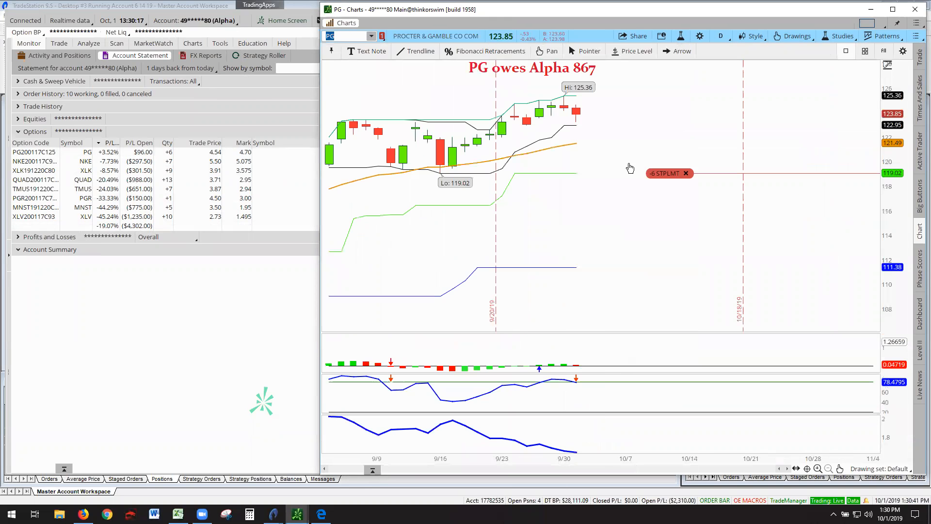
mouse_move(877, 198)
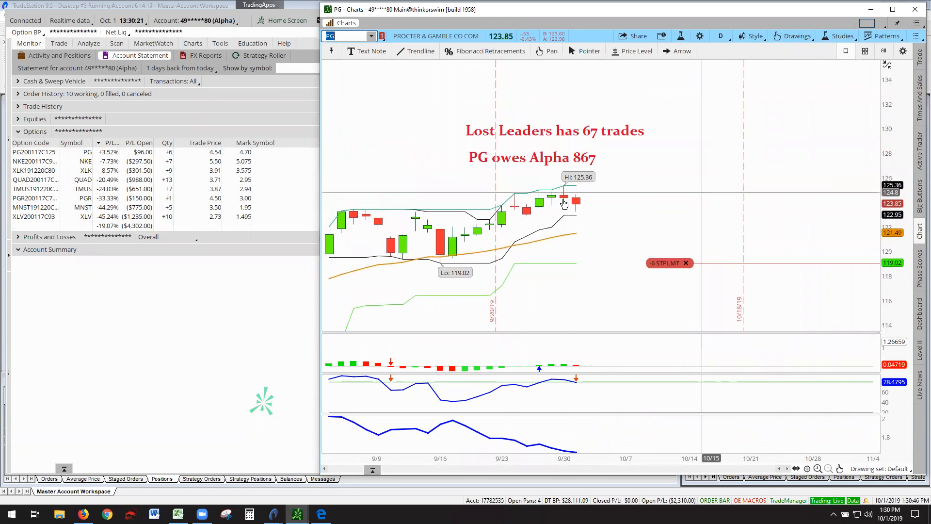
mouse_move(587, 259)
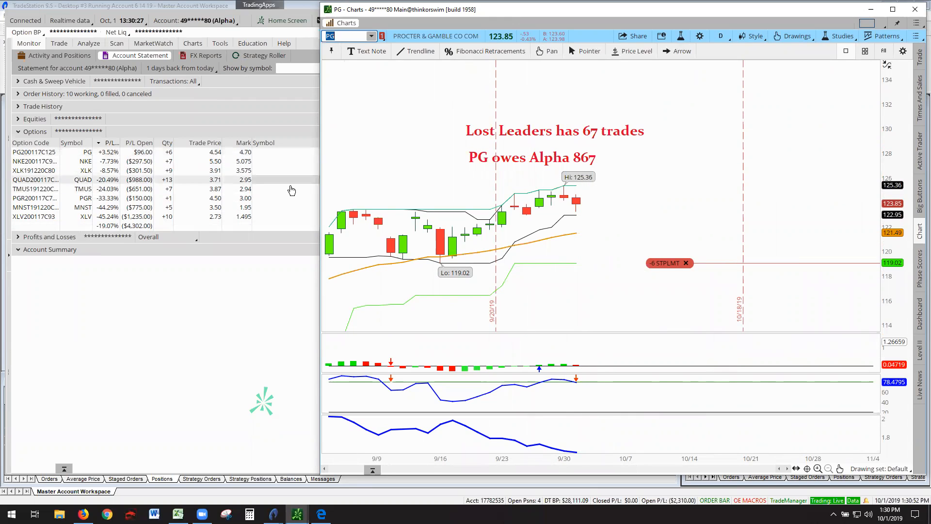
mouse_move(593, 307)
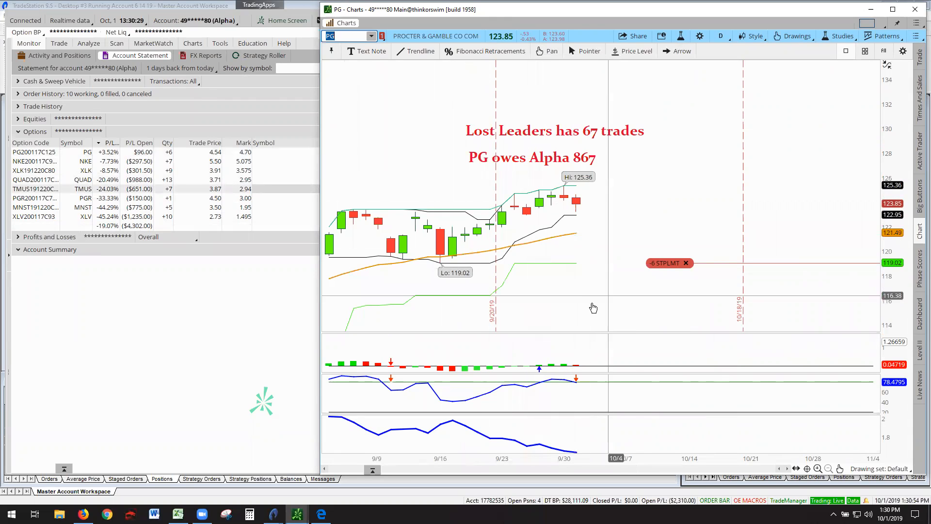
mouse_move(593, 308)
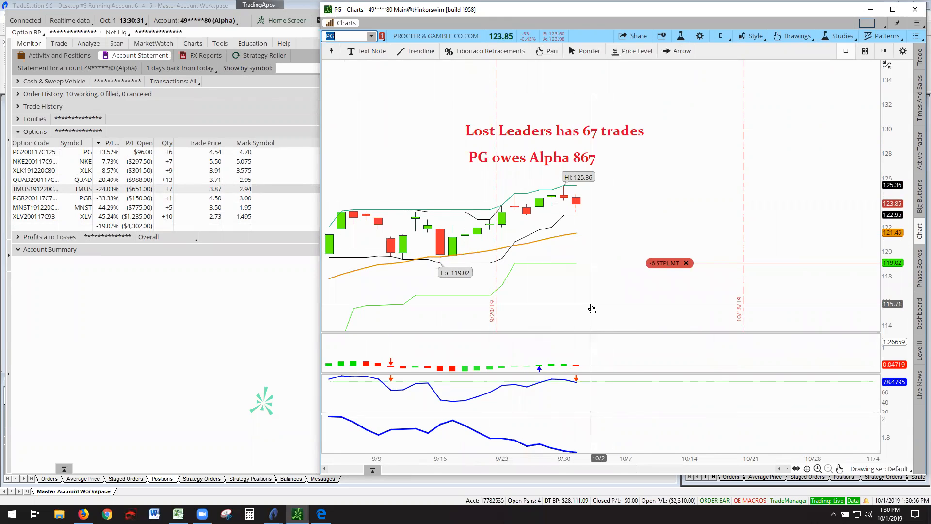
mouse_move(597, 219)
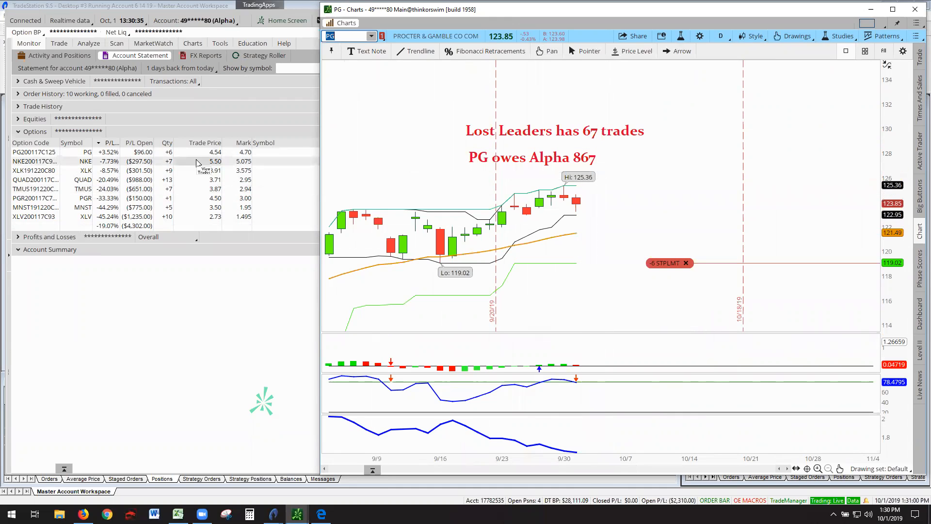
mouse_move(662, 212)
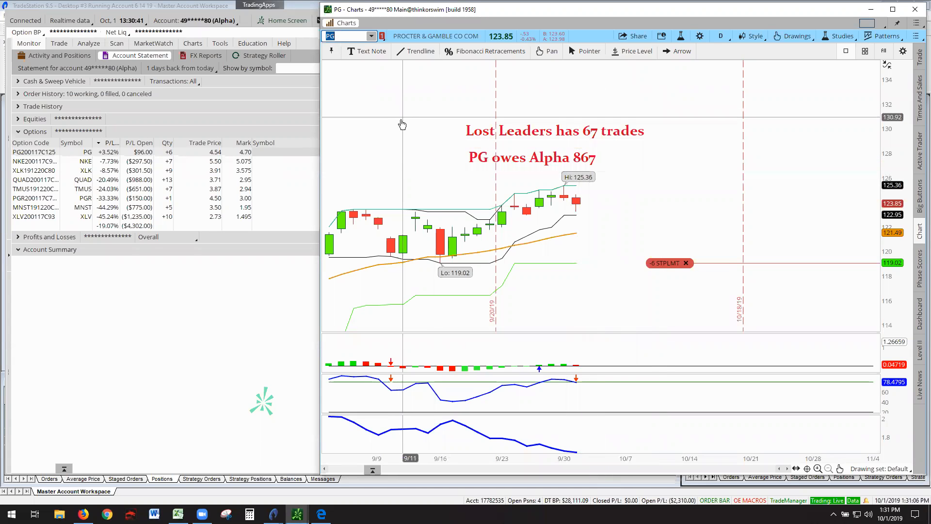
mouse_move(402, 119)
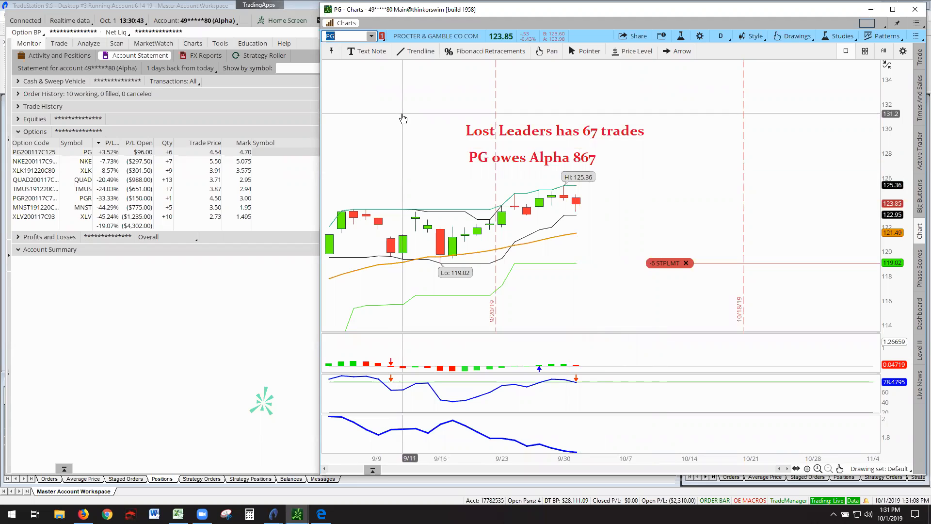
mouse_move(373, 39)
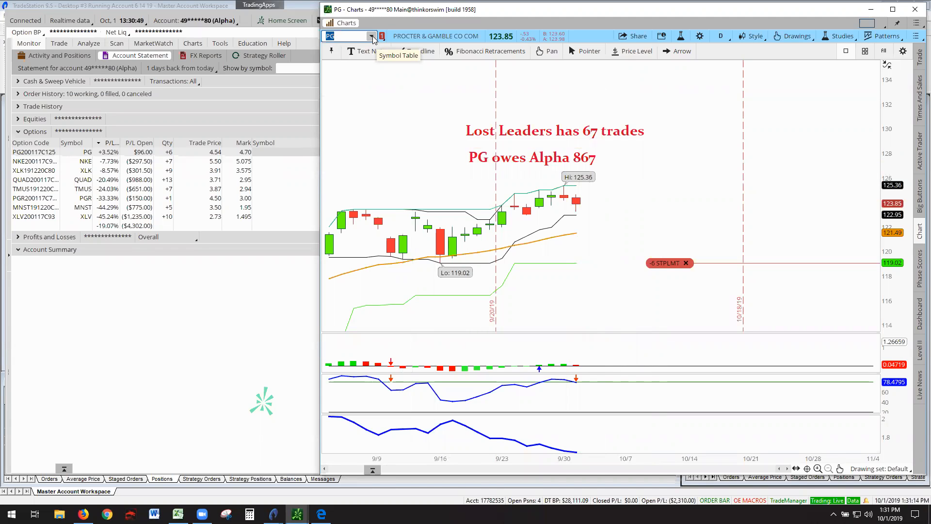
left_click(373, 37)
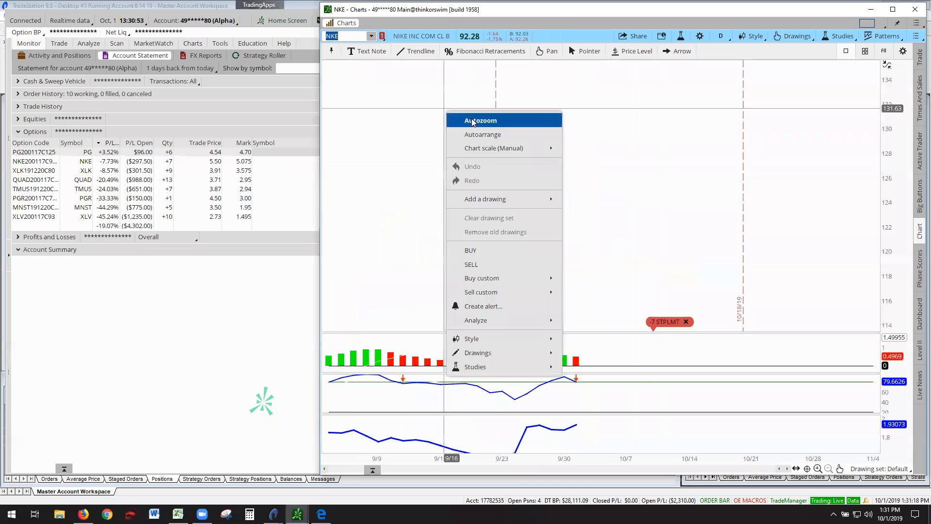
left_click(480, 120)
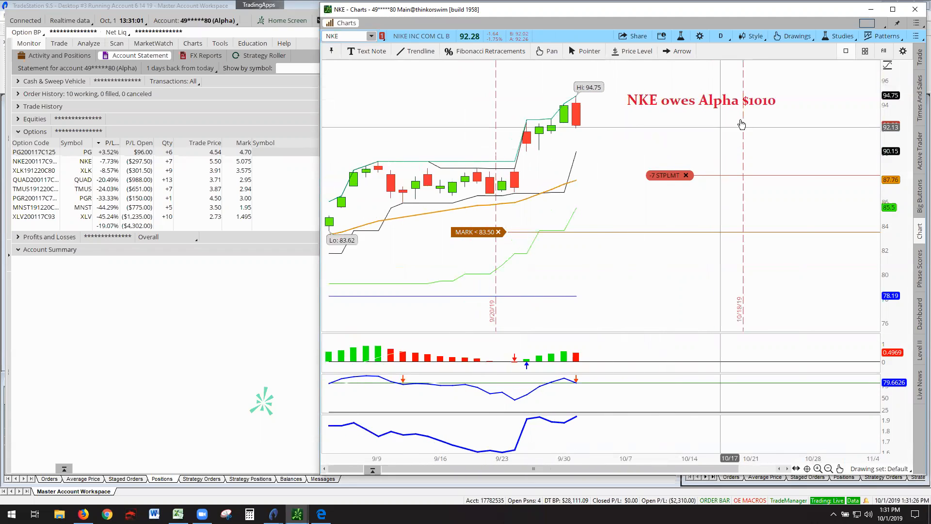
mouse_move(579, 134)
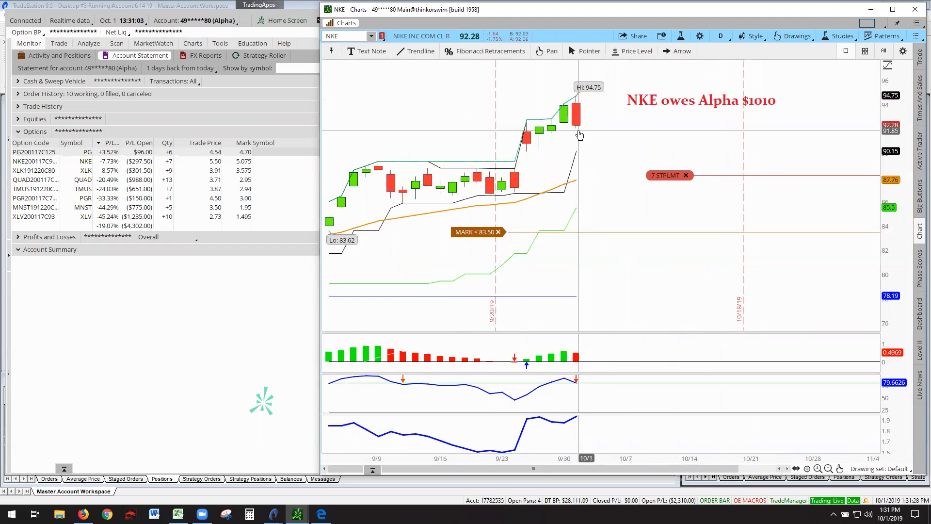
mouse_move(561, 235)
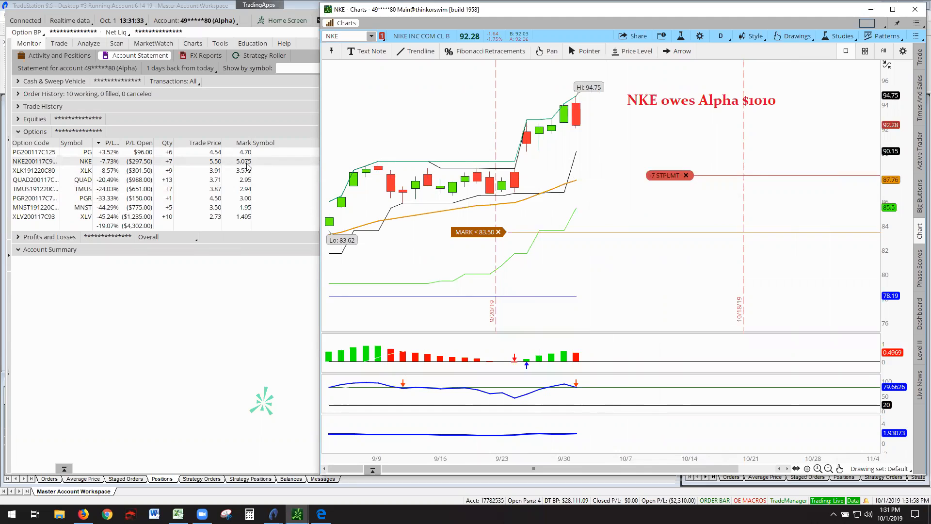
Pick XLK from the Positions list to show the 'Alpha owed -$1782' and 268 notes
left_click(373, 36)
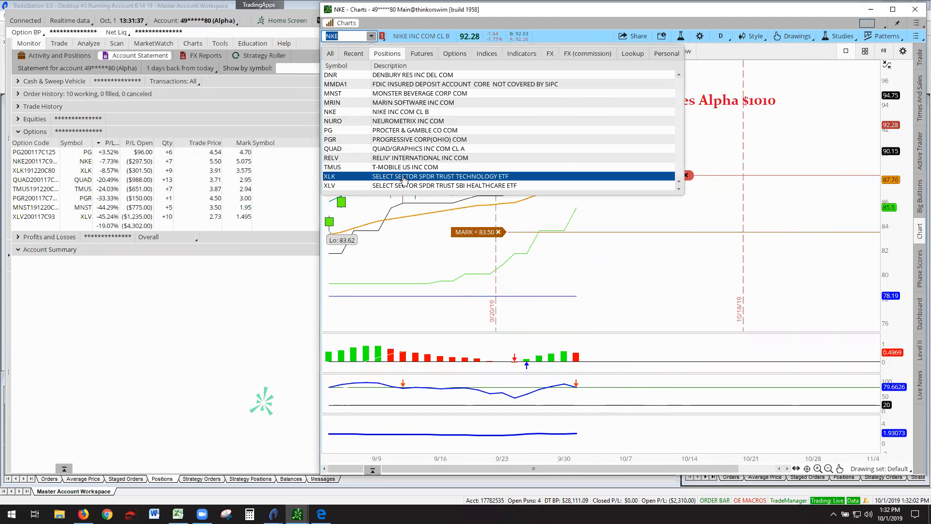
left_click(415, 175)
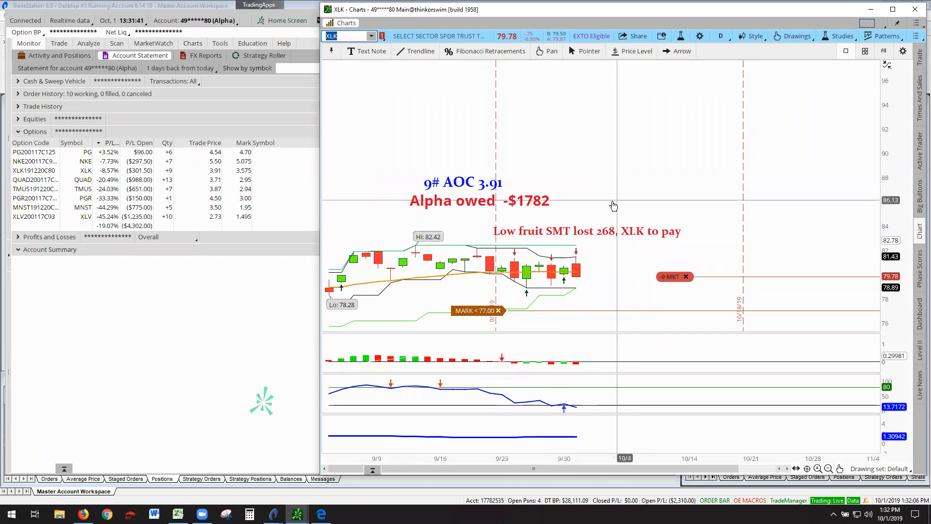
mouse_move(618, 124)
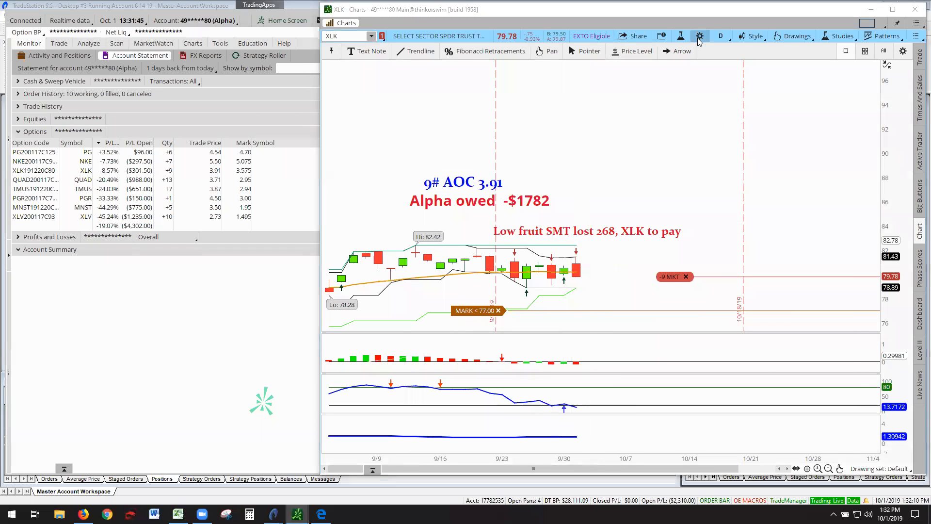
Set the Time axis expansion area to 0 bars in Chart Settings
left_click(699, 36)
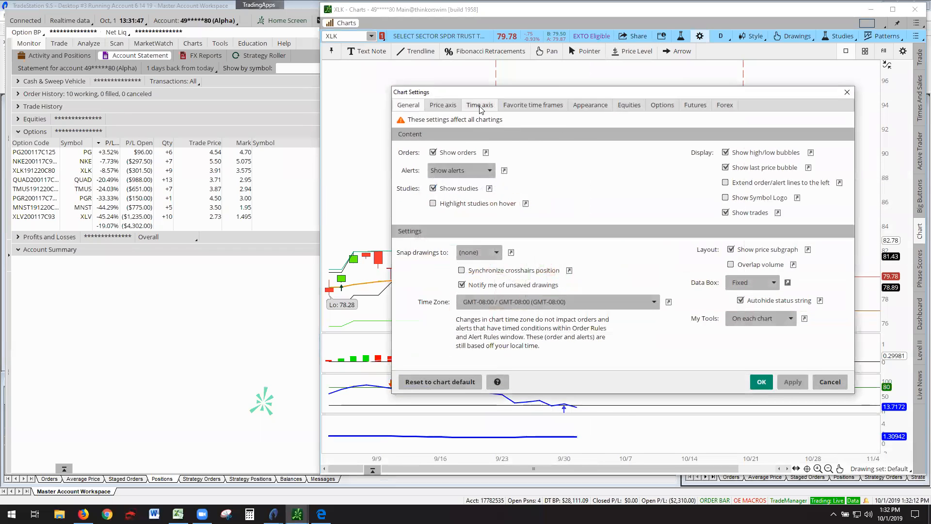
left_click(480, 105)
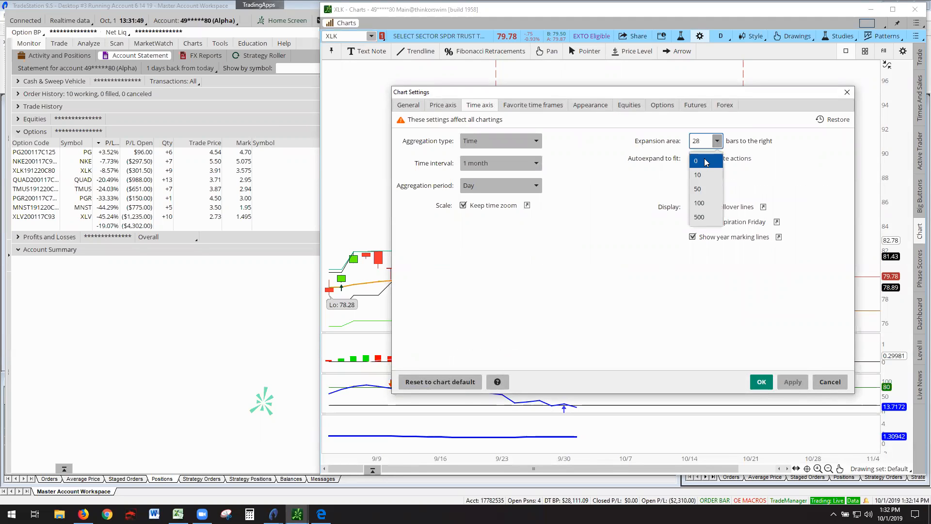
left_click(697, 161)
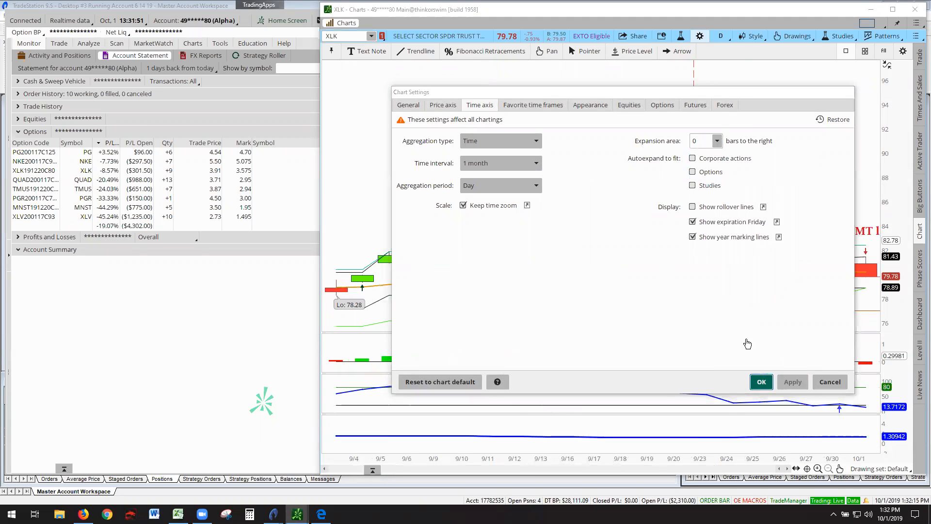
left_click(761, 381)
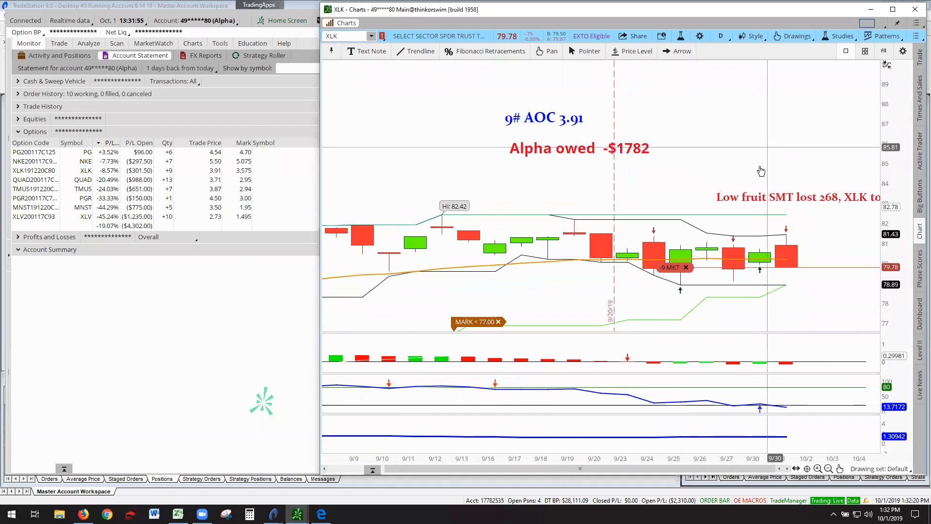
mouse_move(743, 144)
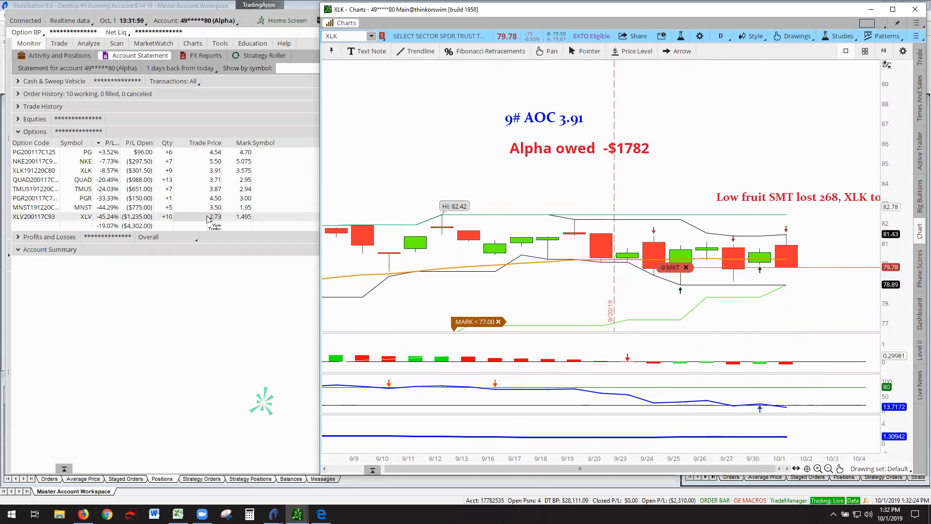
mouse_move(171, 178)
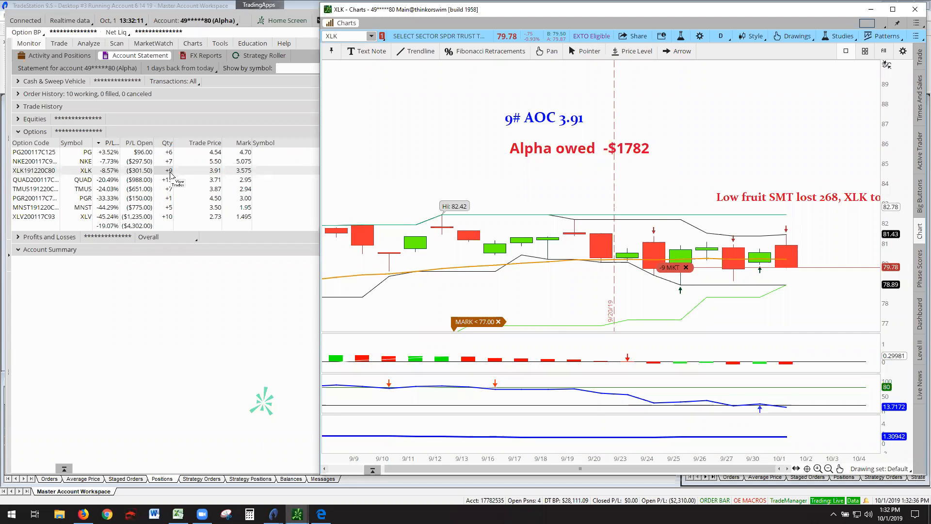
mouse_move(784, 187)
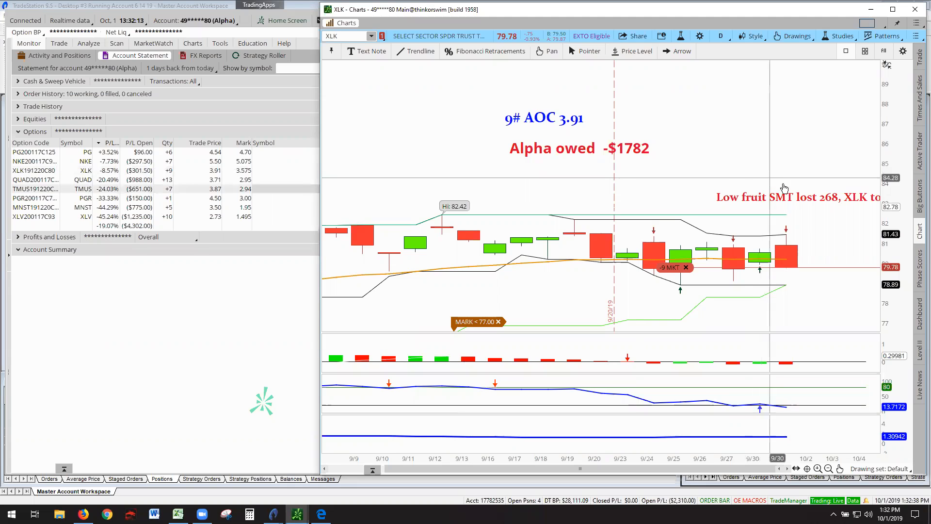
scroll("left", 3)
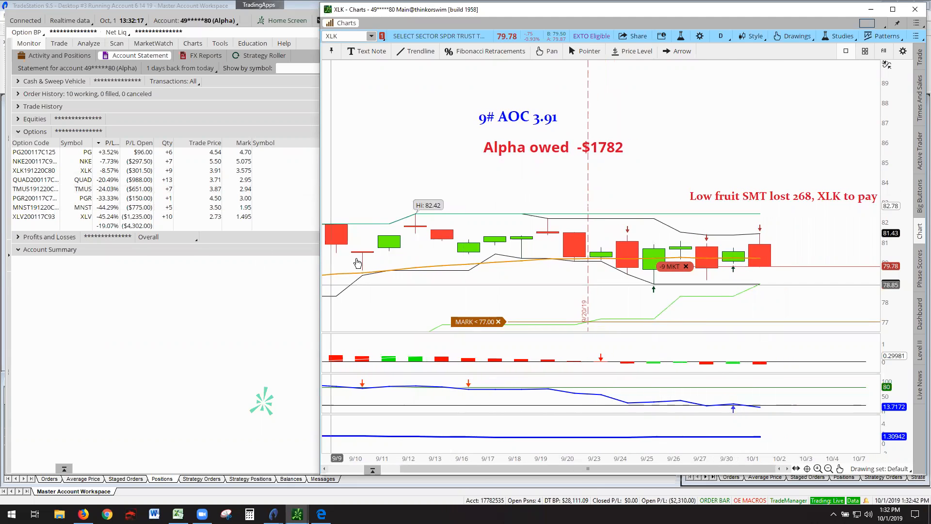
mouse_move(372, 36)
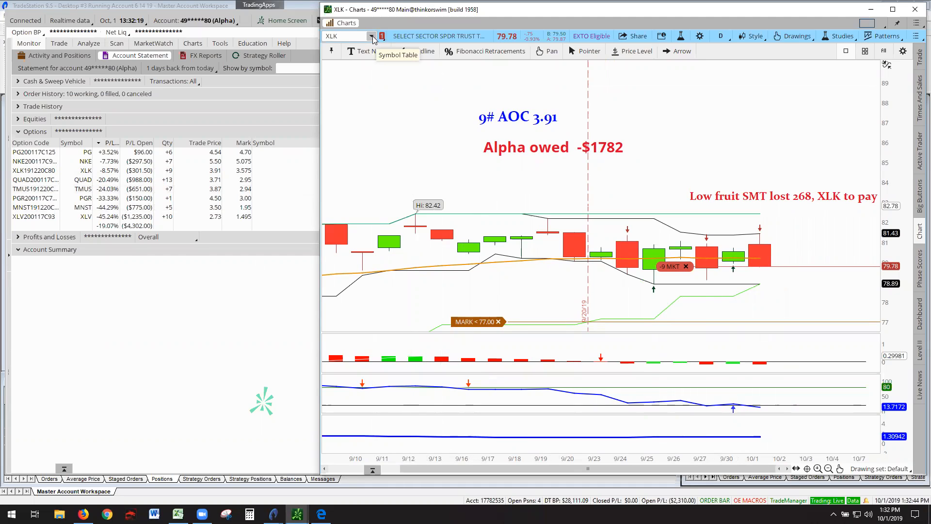
Load QUAD from Positions and autozoom, showing 'QUAD owes 418' and '13# AOC 3.71'
left_click(373, 36)
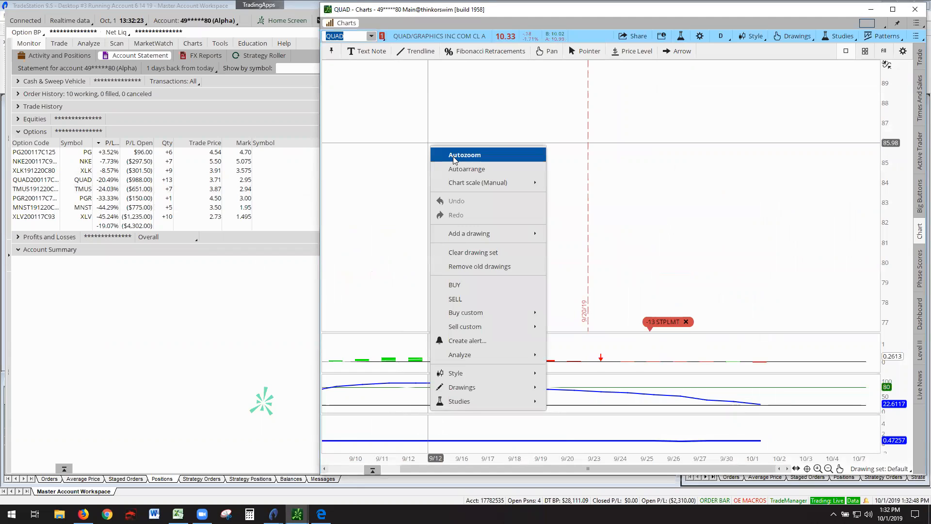
left_click(465, 154)
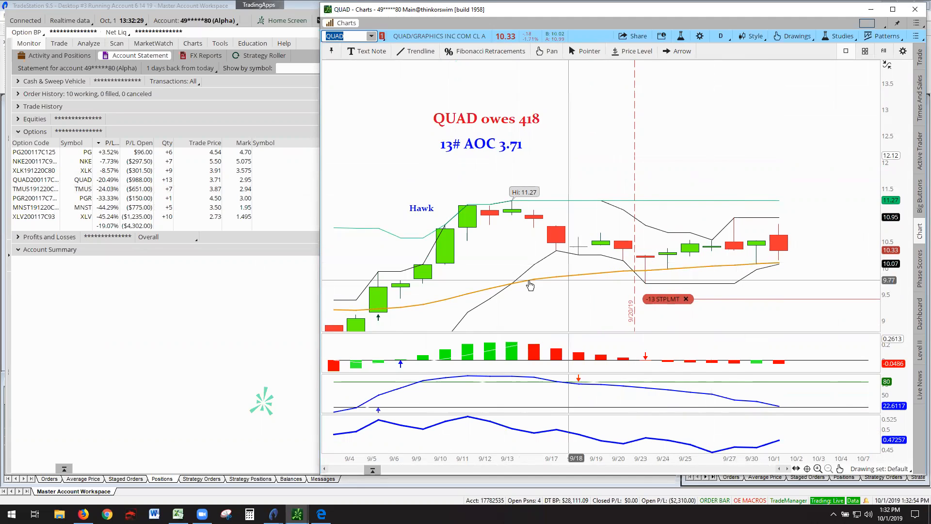
mouse_move(699, 273)
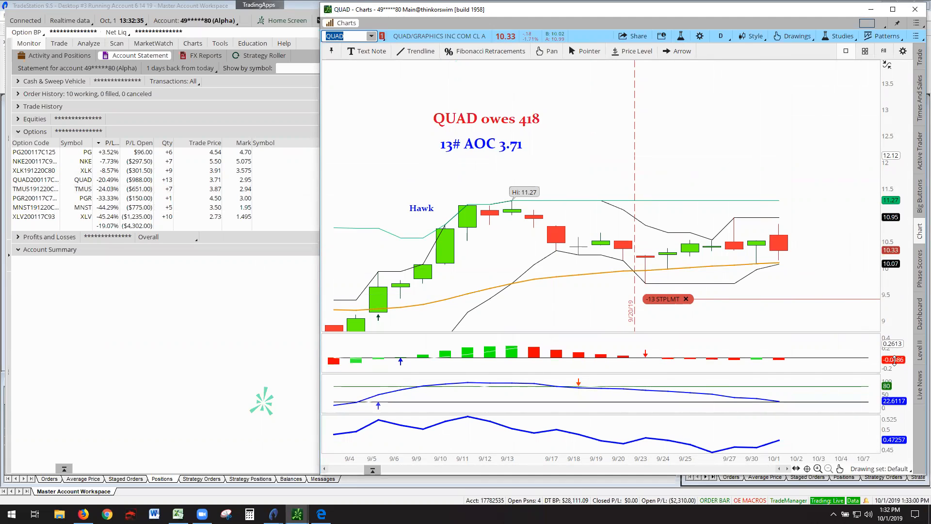
mouse_move(575, 289)
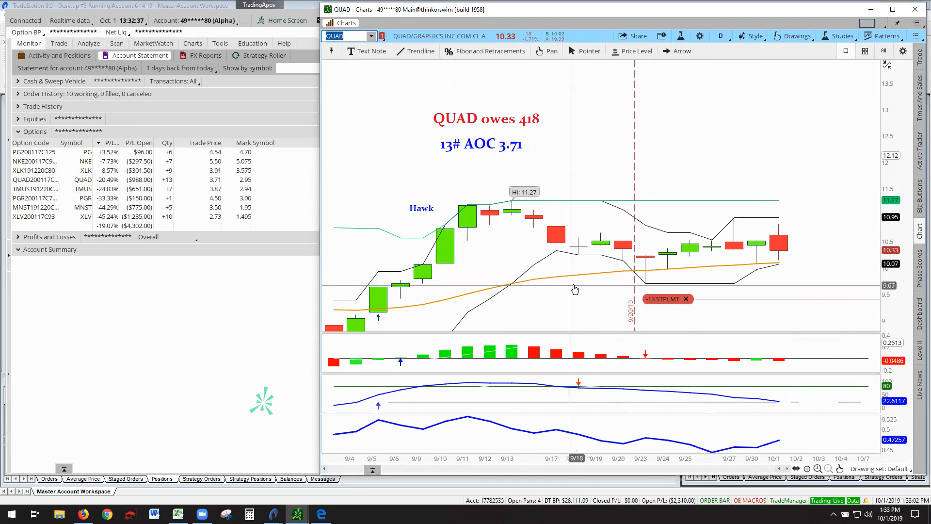
mouse_move(759, 250)
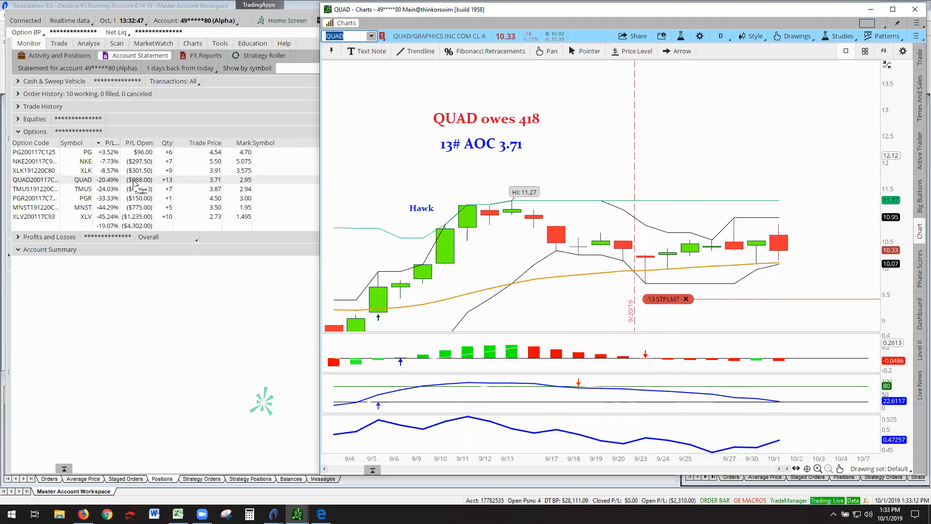
mouse_move(604, 141)
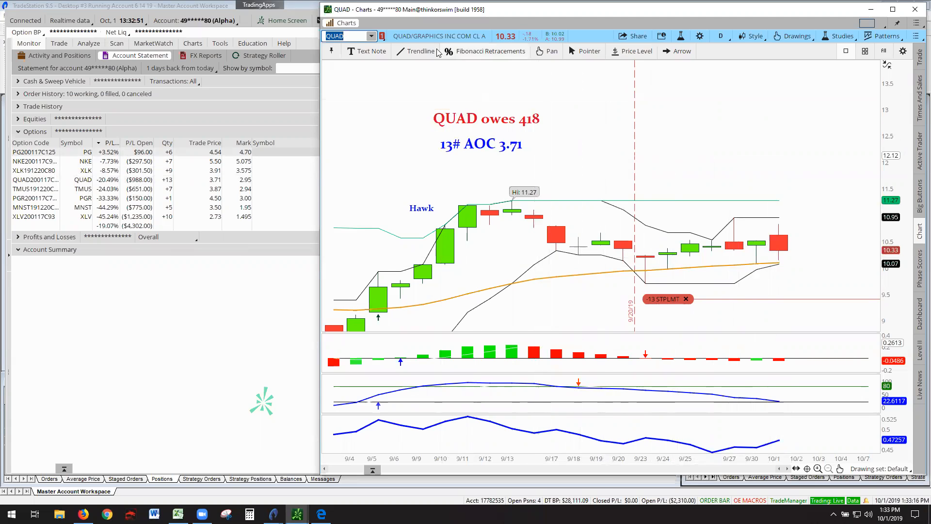
left_click(371, 36)
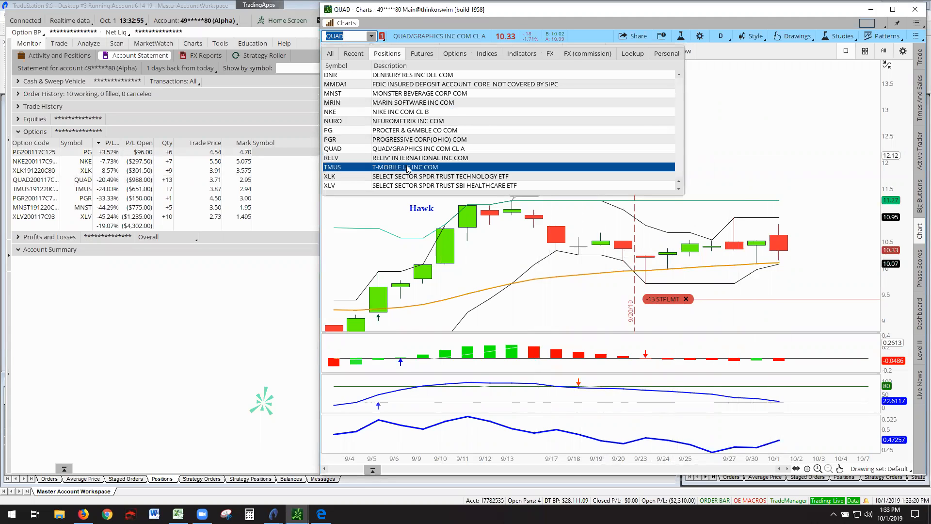
Autozoom the TMUS chart and drag the '7# AOC 4.16' note above 'Alpha owed -$478'
right_click(505, 267)
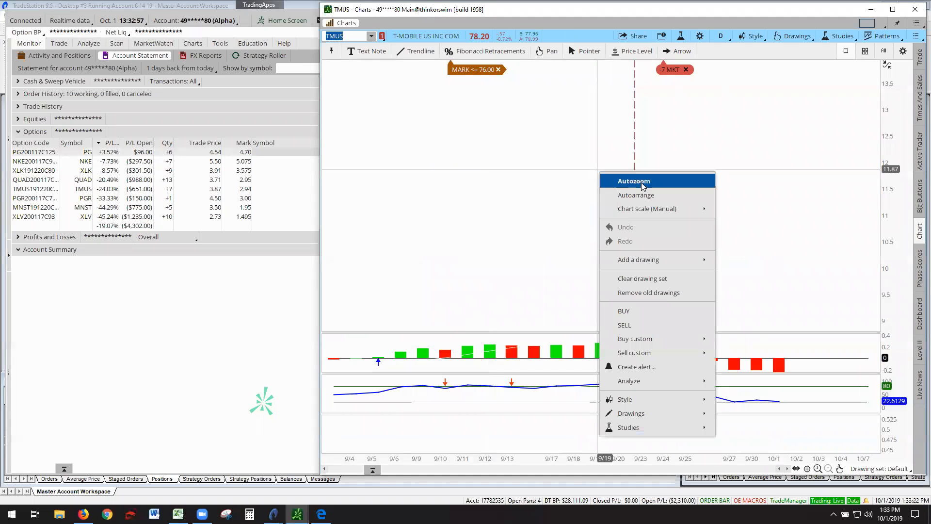
left_click(634, 181)
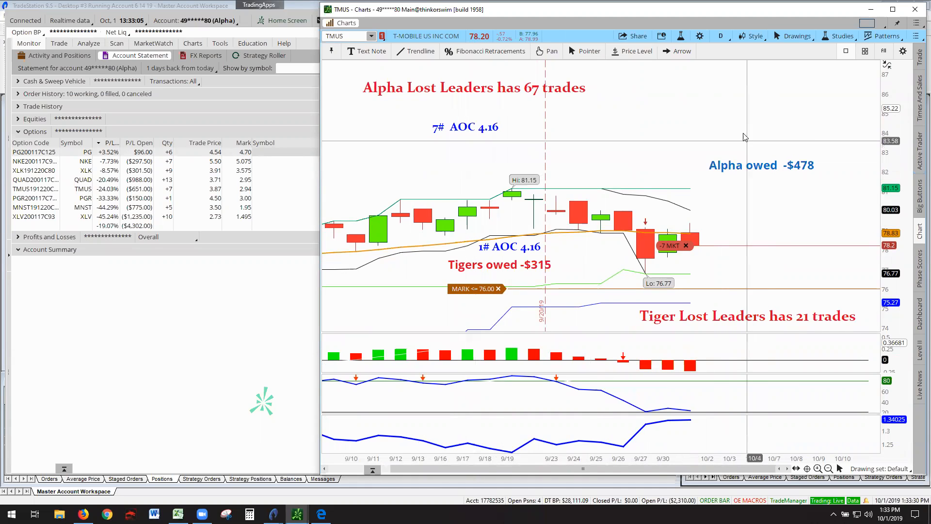
left_click(474, 87)
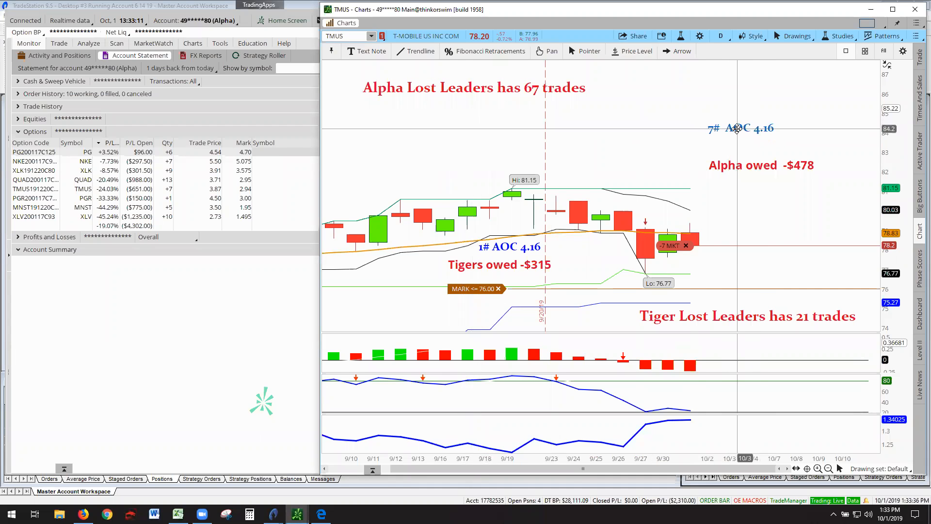
mouse_move(667, 150)
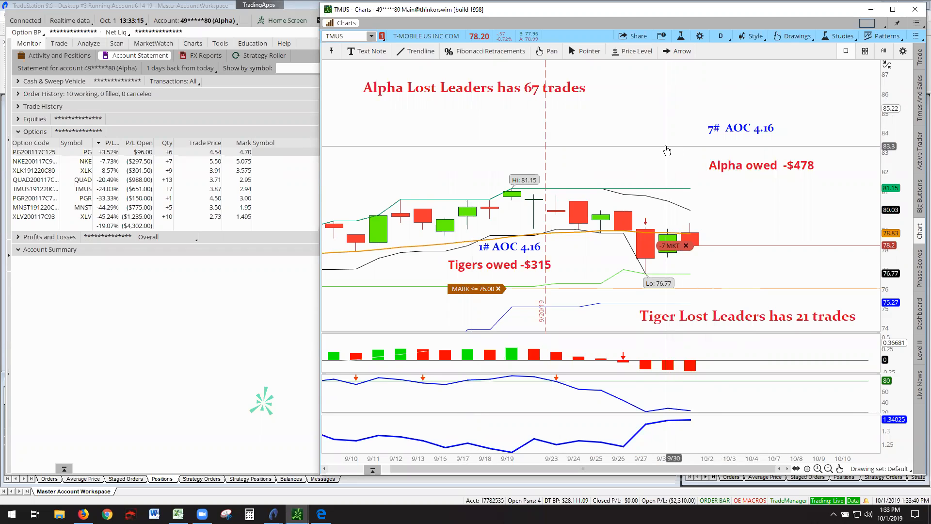
mouse_move(636, 141)
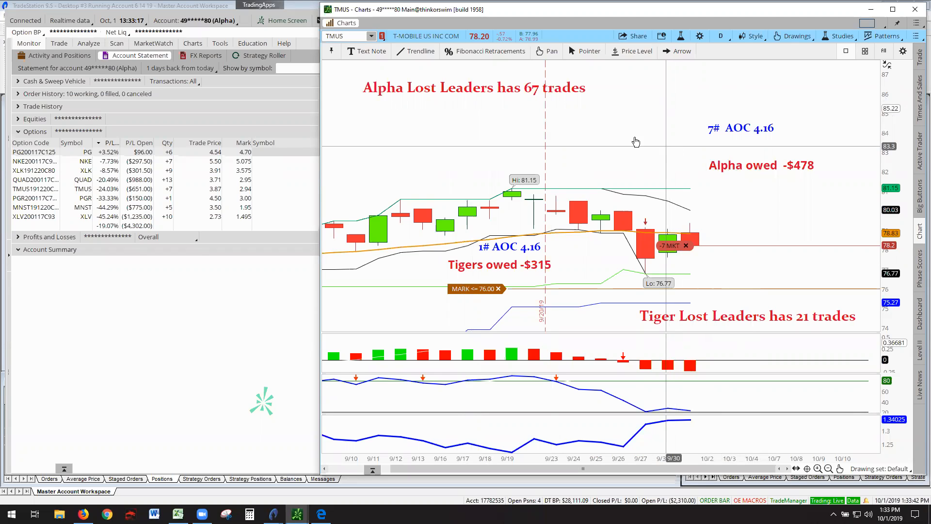
mouse_move(468, 176)
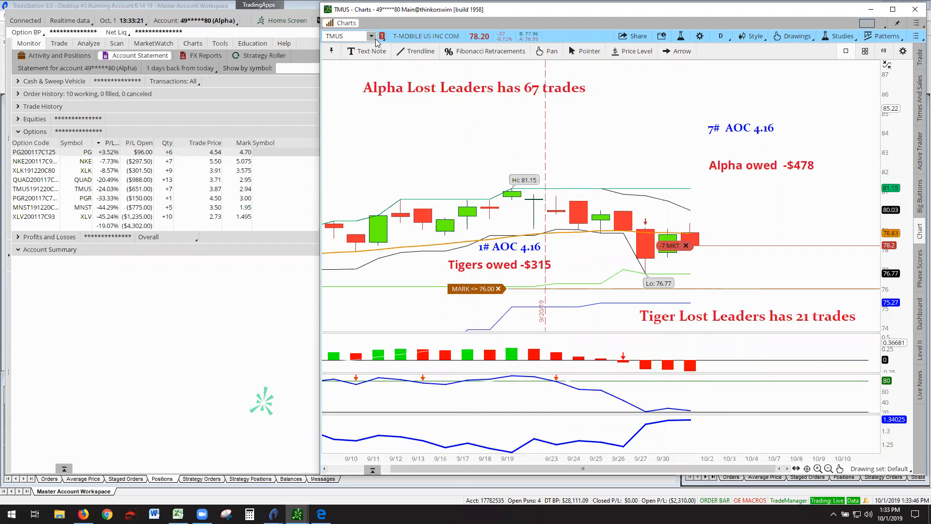
left_click(371, 35)
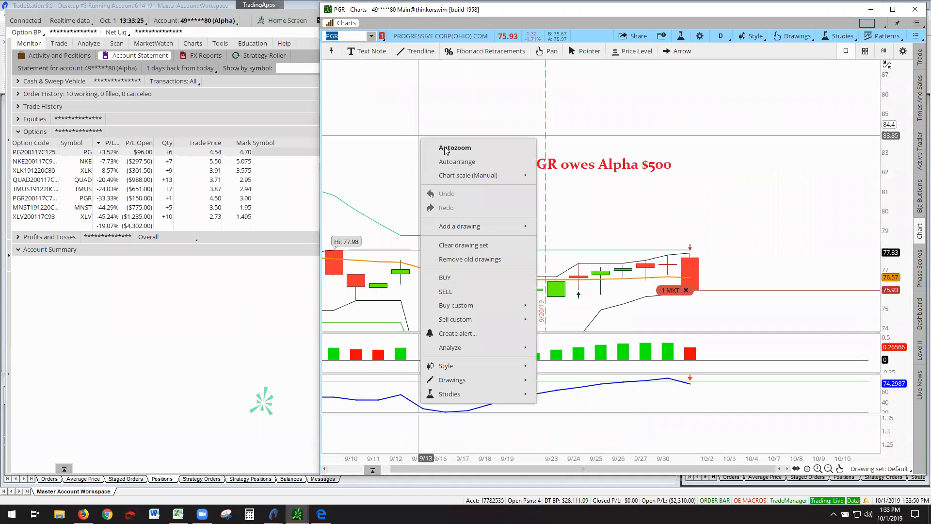
left_click(474, 118)
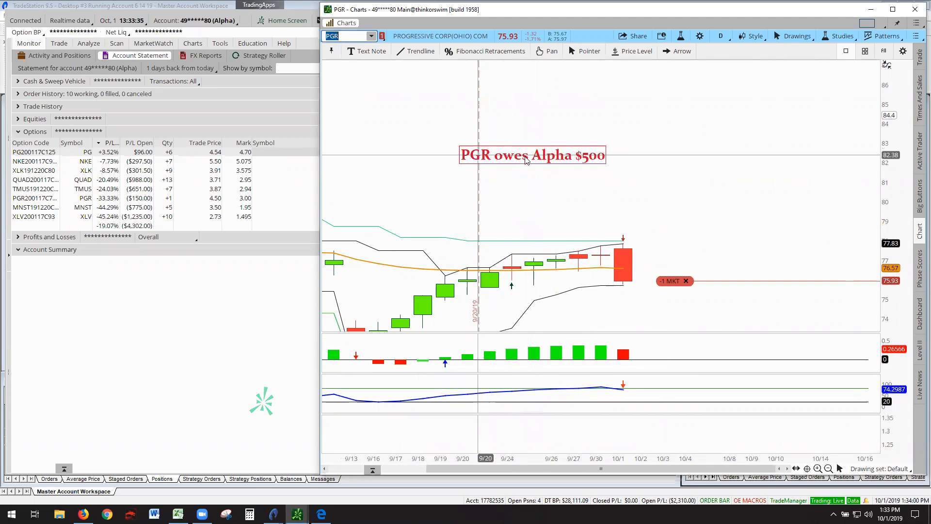
mouse_move(588, 160)
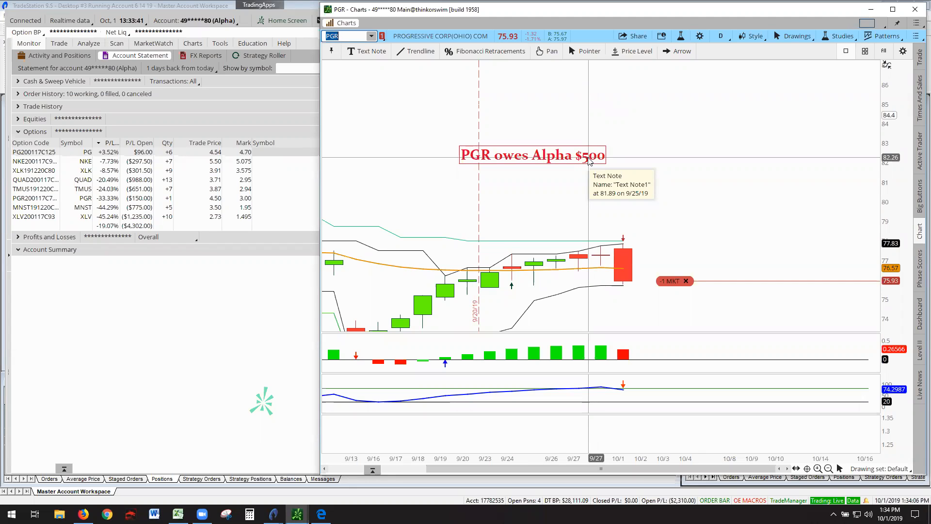
mouse_move(588, 157)
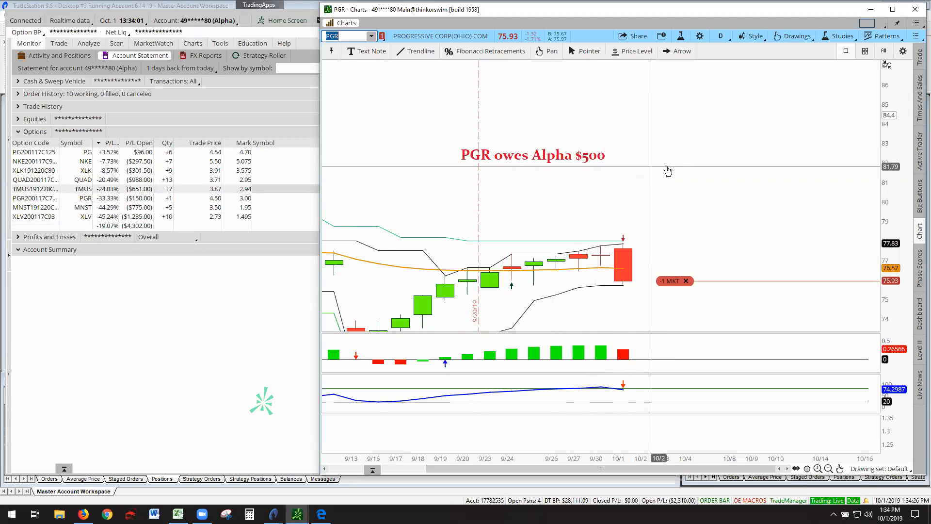
mouse_move(625, 357)
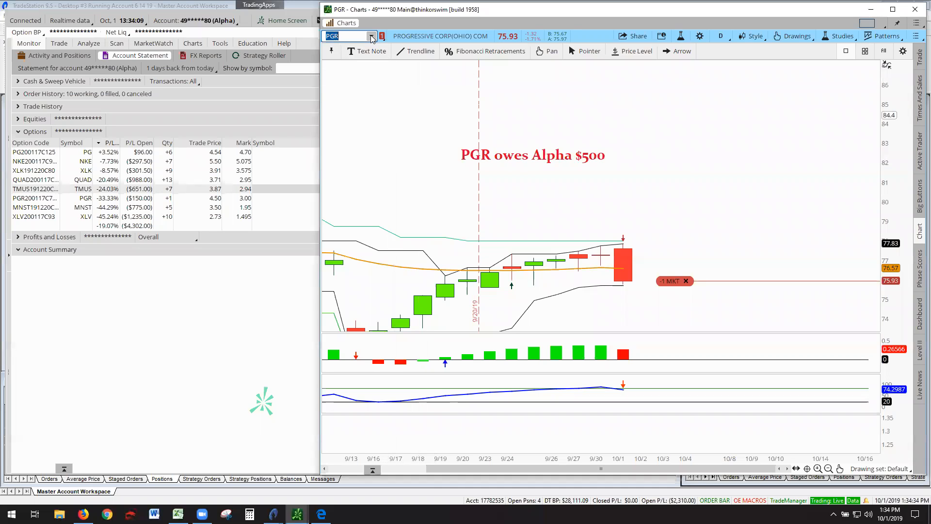
Change the chart symbol to MNST to show its 'MNST owes Alpha 174' note
left_click(372, 36)
type("MNST")
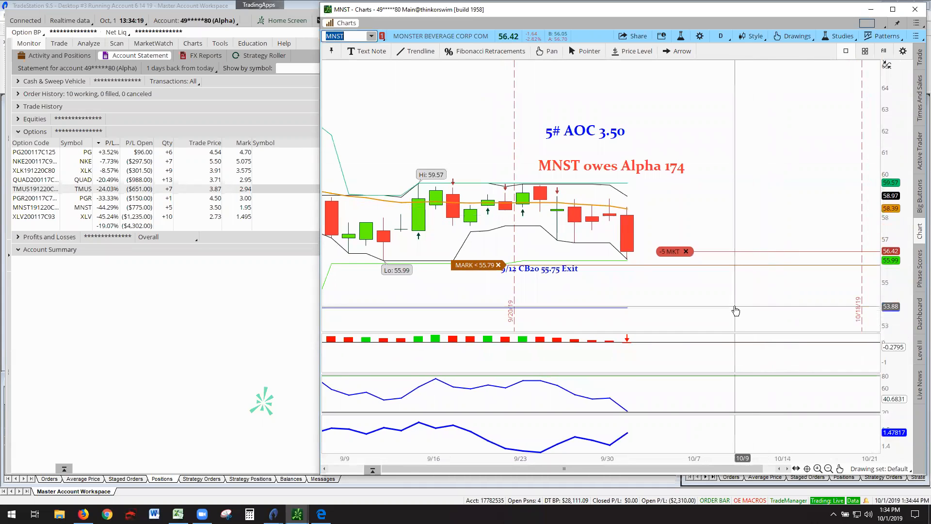
mouse_move(677, 181)
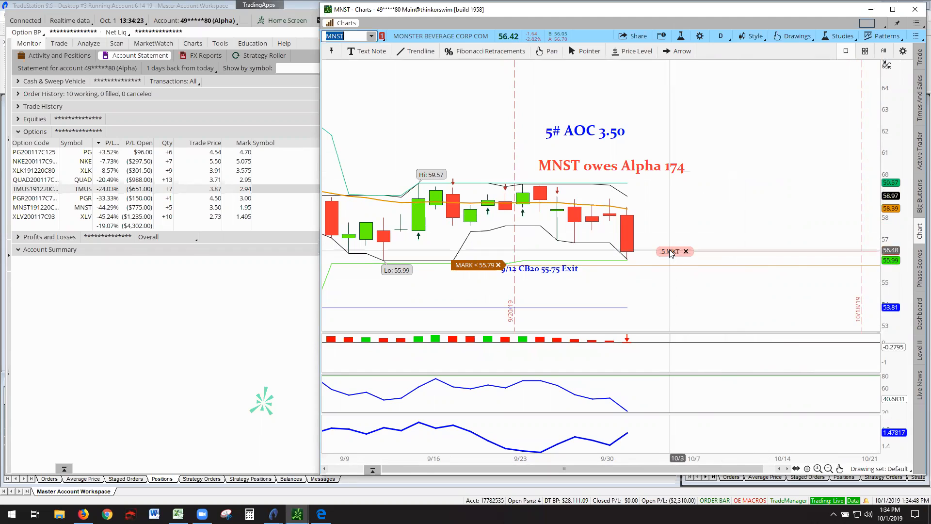
mouse_move(672, 255)
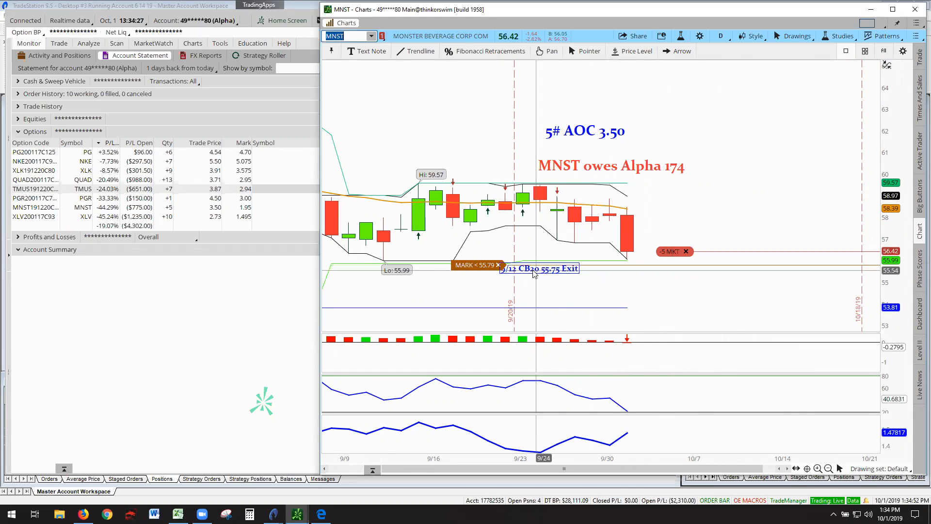
mouse_move(662, 269)
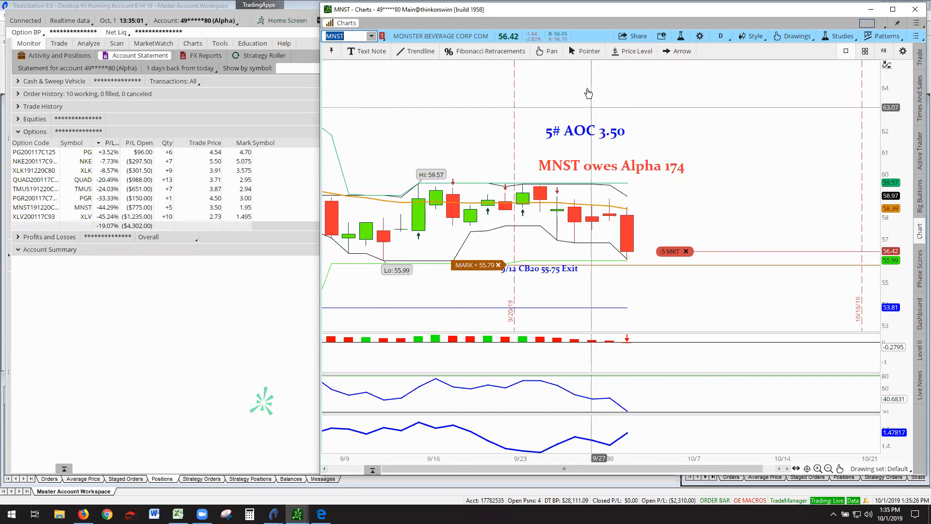
mouse_move(518, 93)
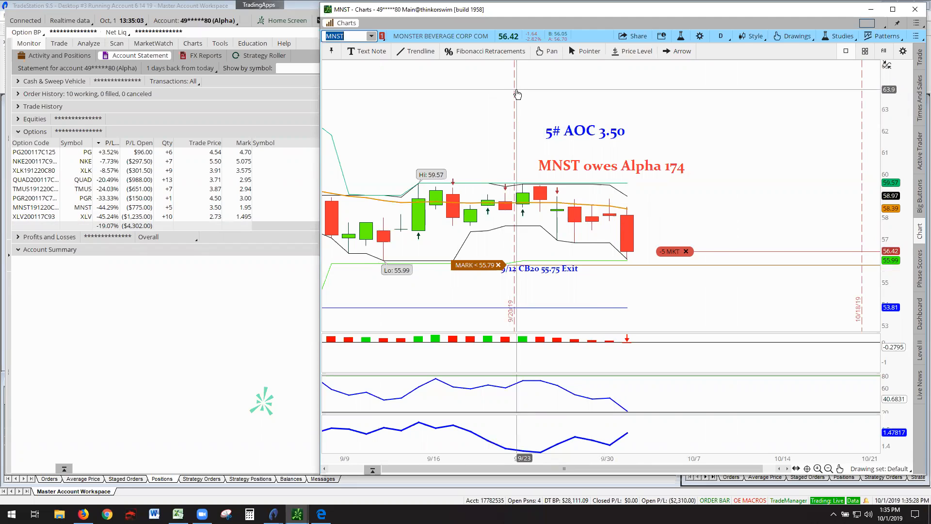
mouse_move(498, 99)
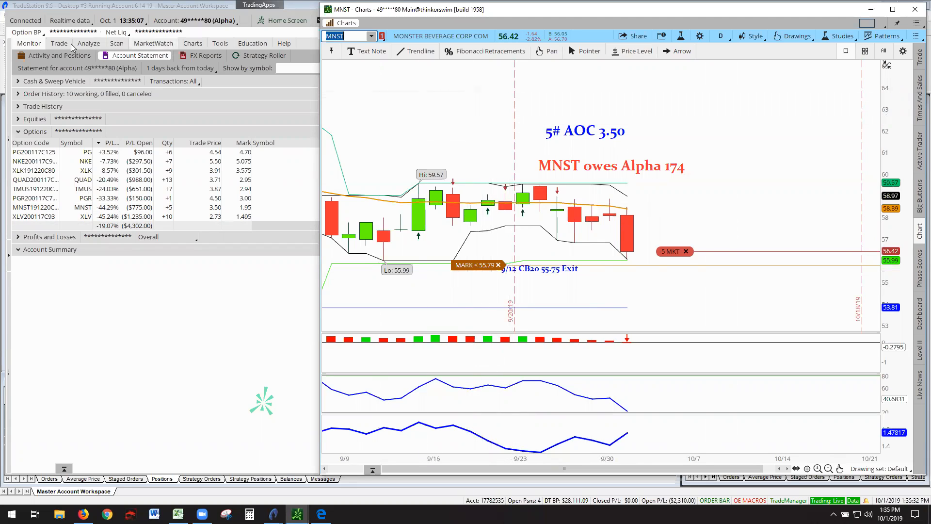
mouse_move(486, 117)
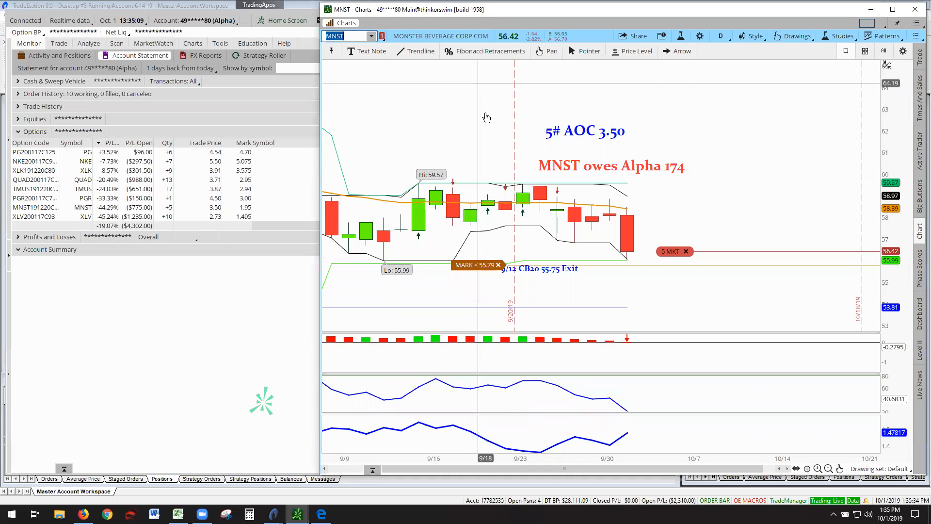
mouse_move(516, 103)
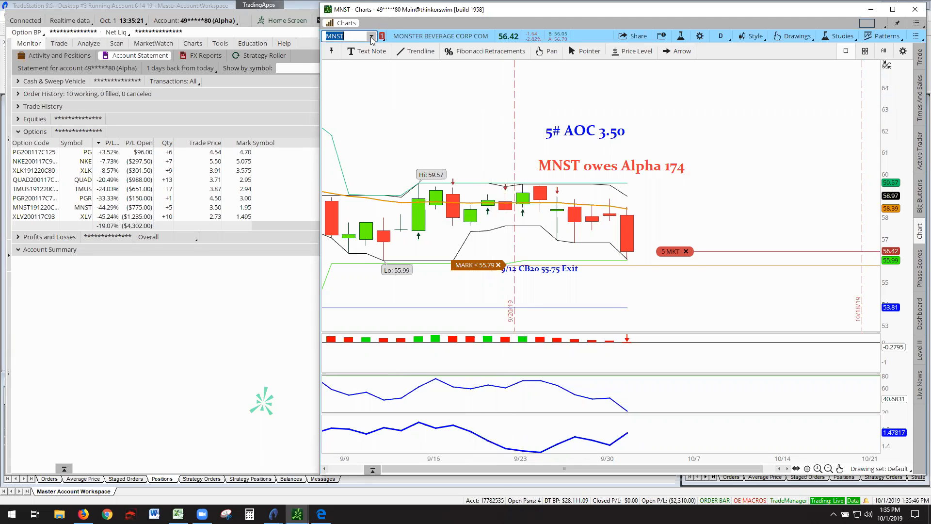
Switch the chart to XLV and select the 'Low Hanging Fruit LIFS owes 410' note
left_click(85, 217)
type("XLV")
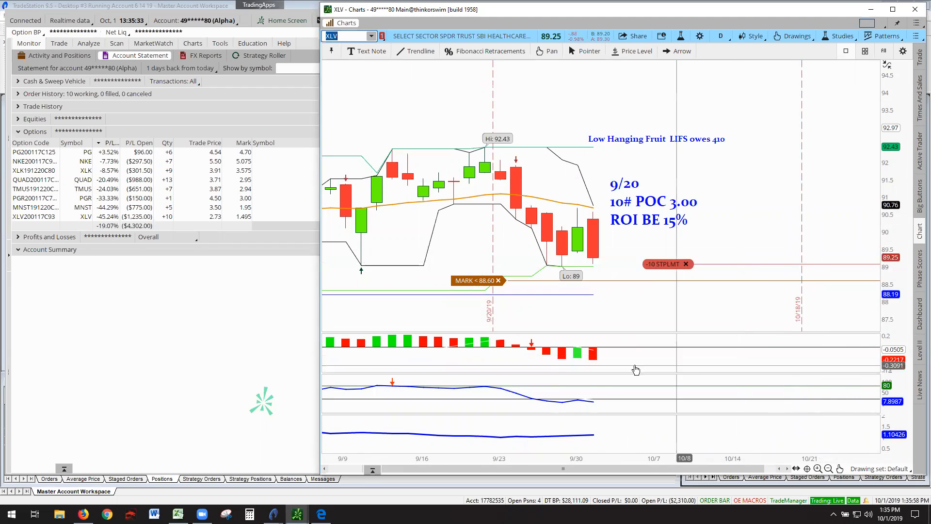
mouse_move(598, 366)
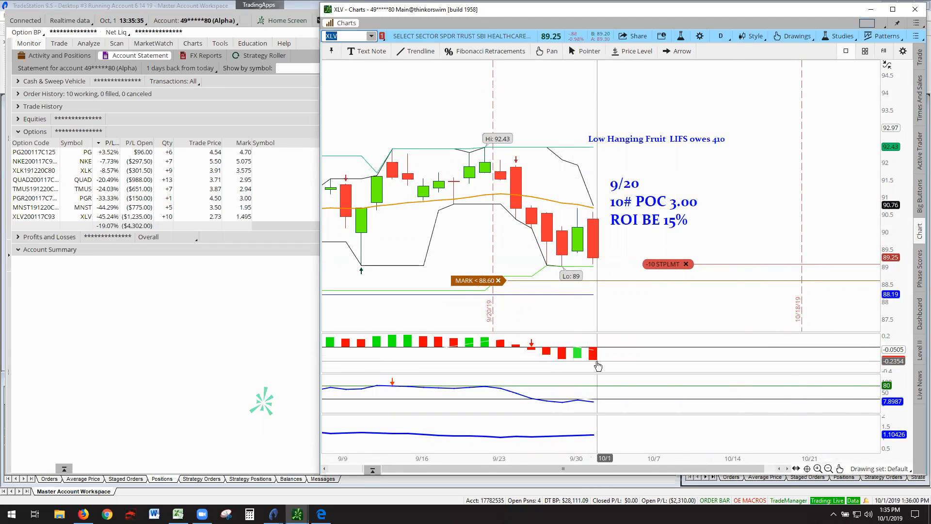
mouse_move(590, 367)
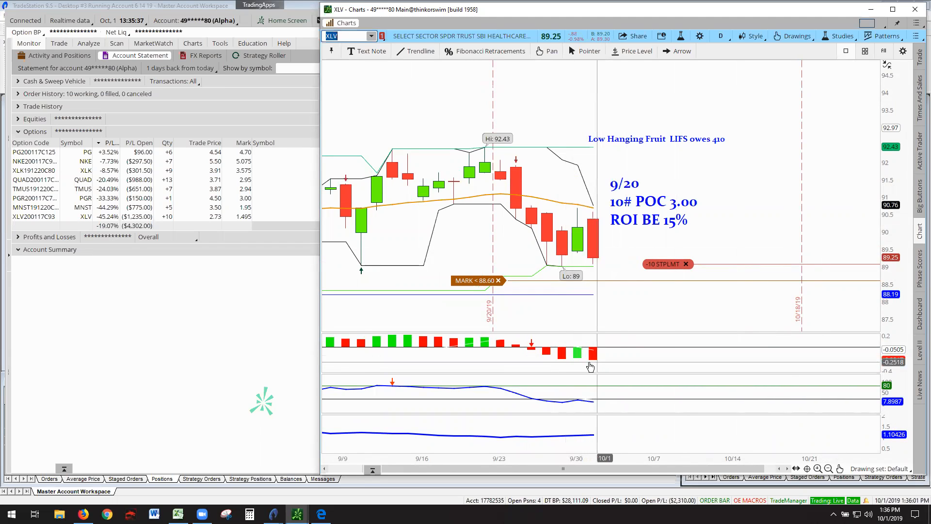
mouse_move(598, 362)
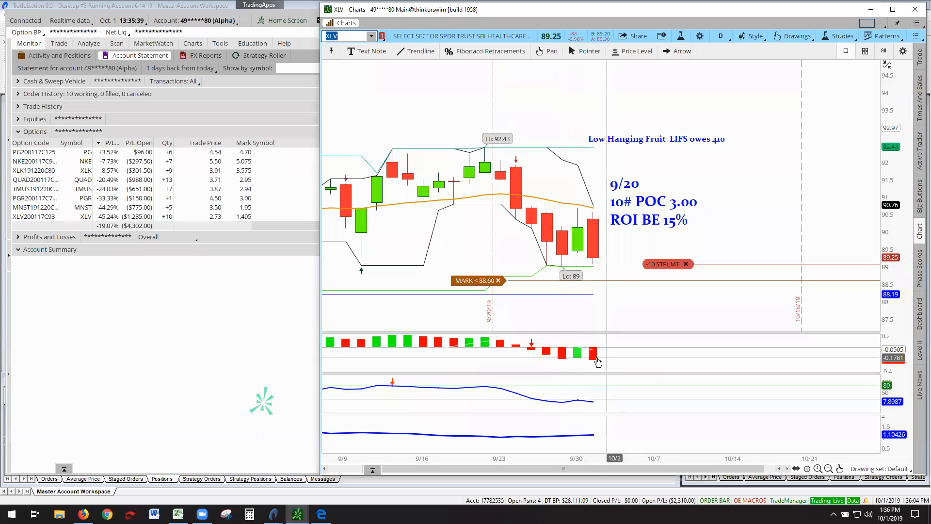
mouse_move(596, 210)
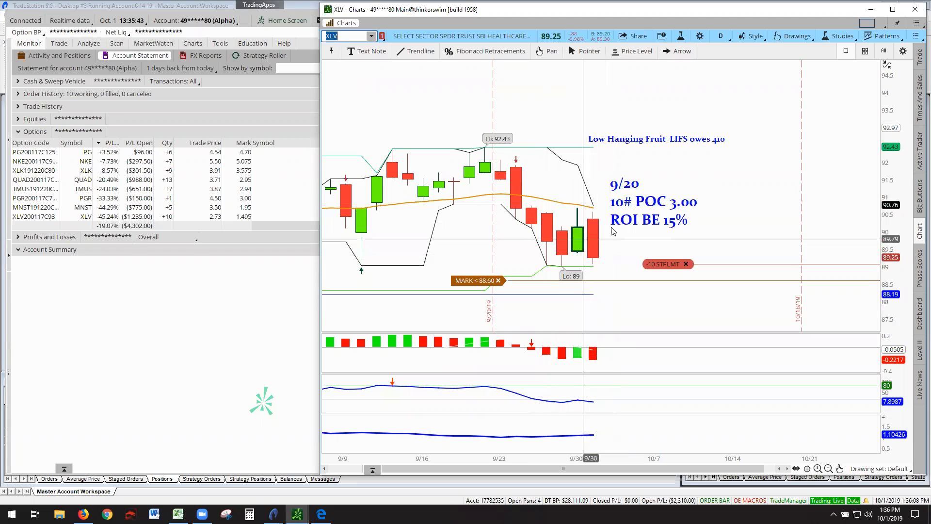
left_click(656, 138)
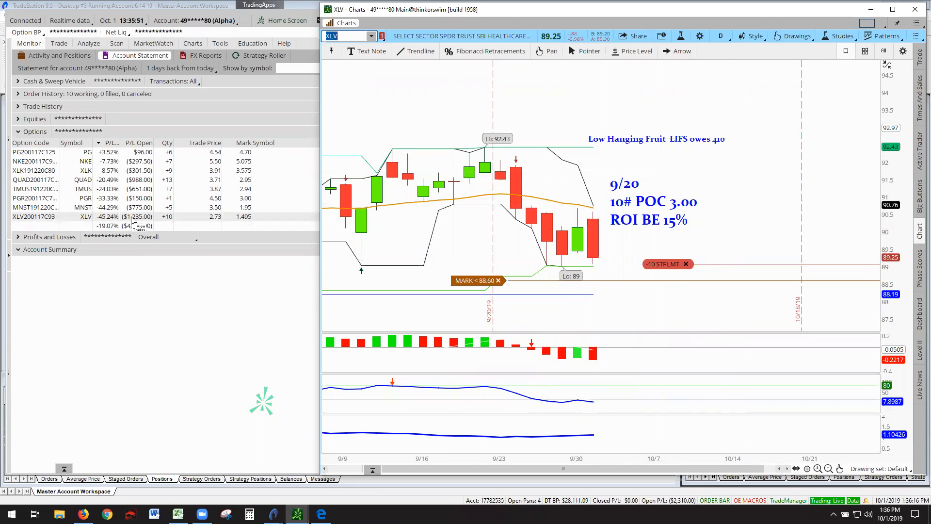
mouse_move(723, 146)
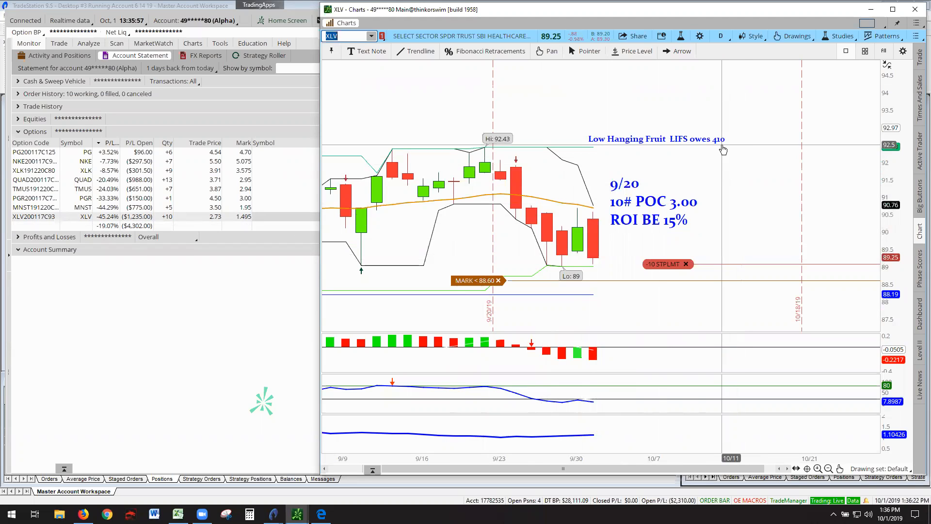
left_click(657, 138)
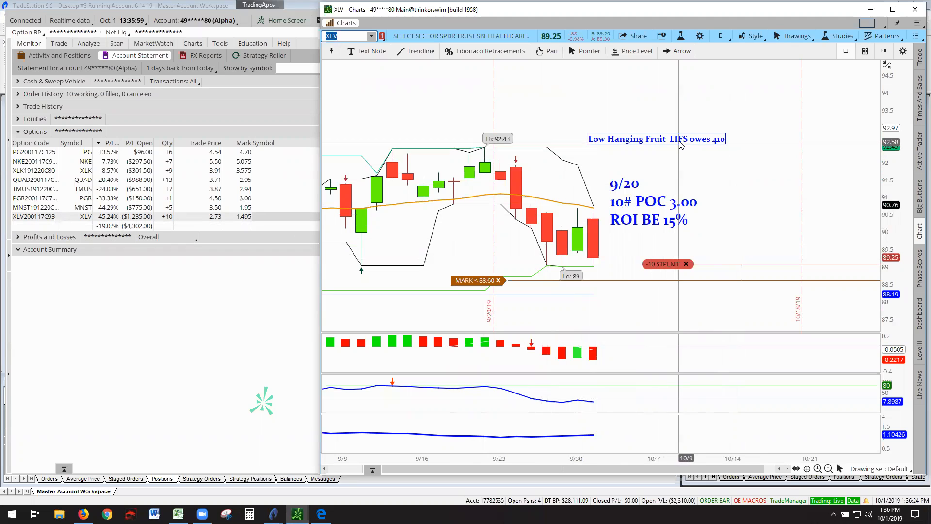
mouse_move(681, 146)
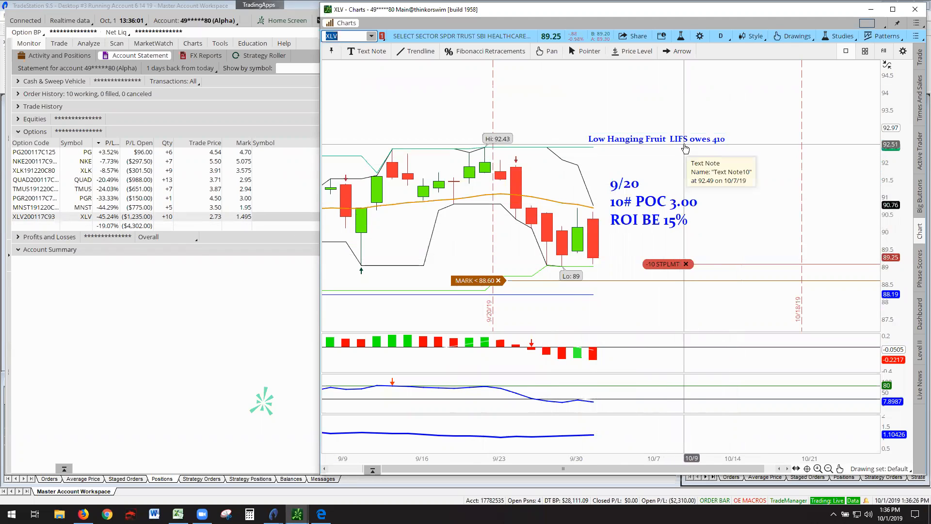
mouse_move(731, 156)
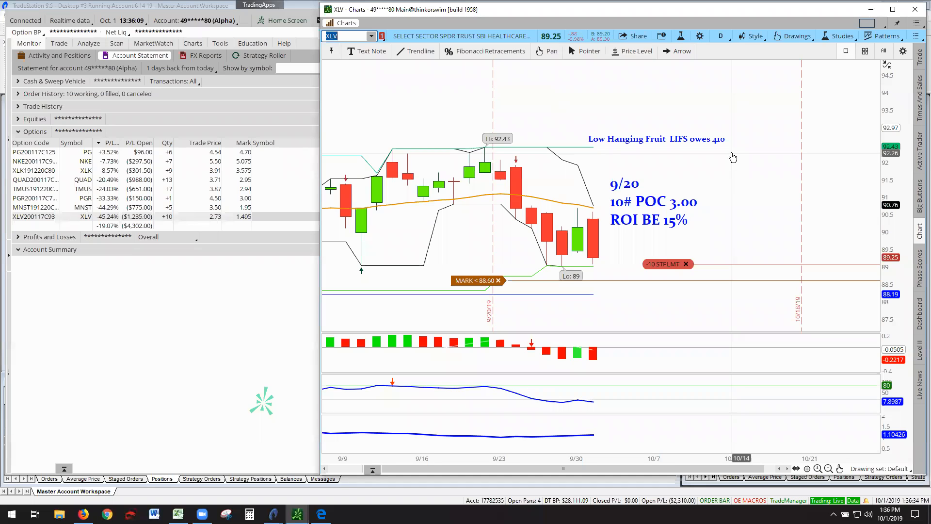
mouse_move(748, 164)
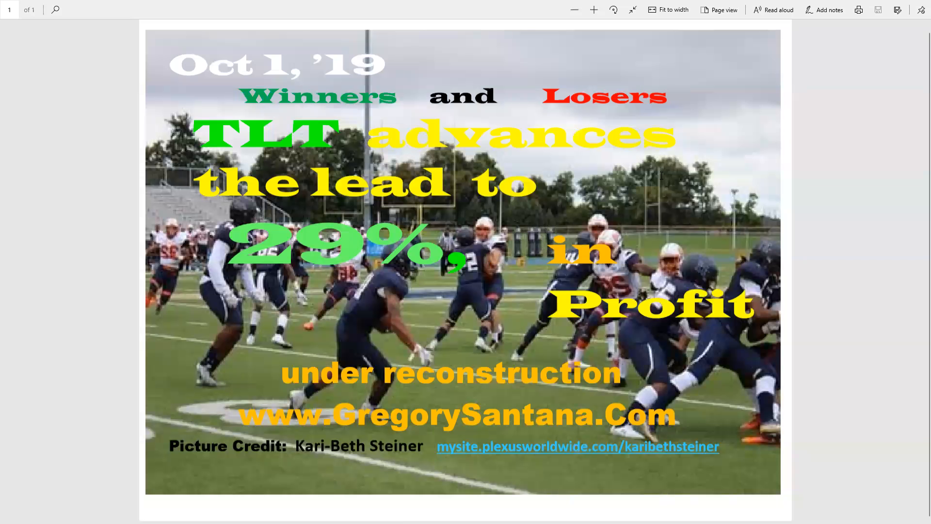
mouse_move(846, 111)
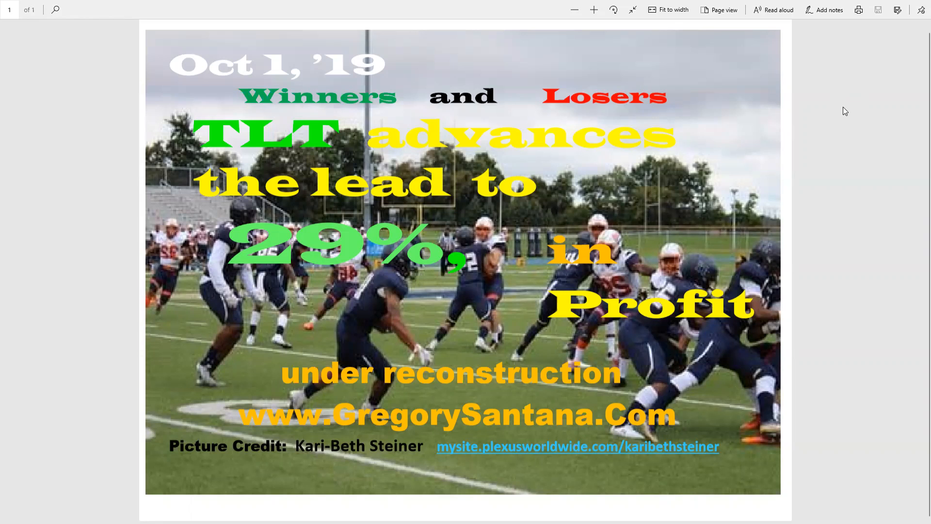
mouse_move(781, 116)
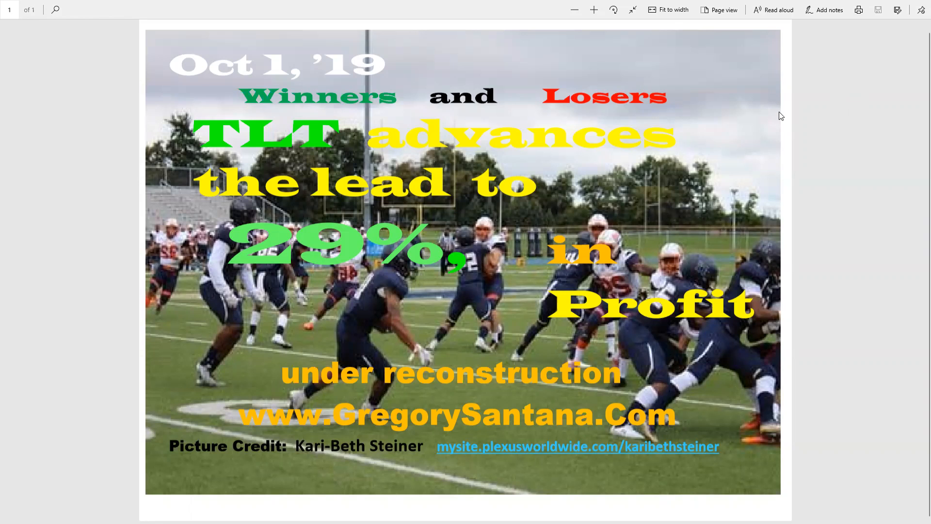
mouse_move(812, 114)
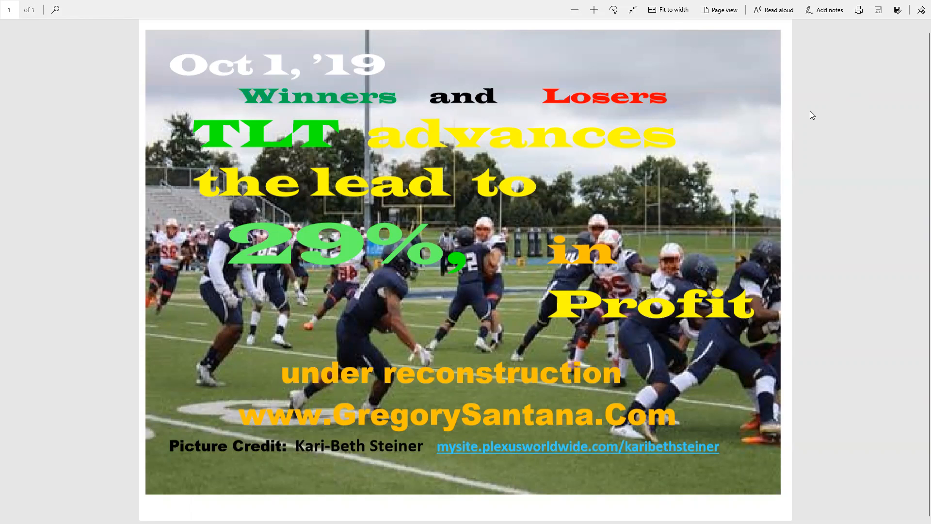